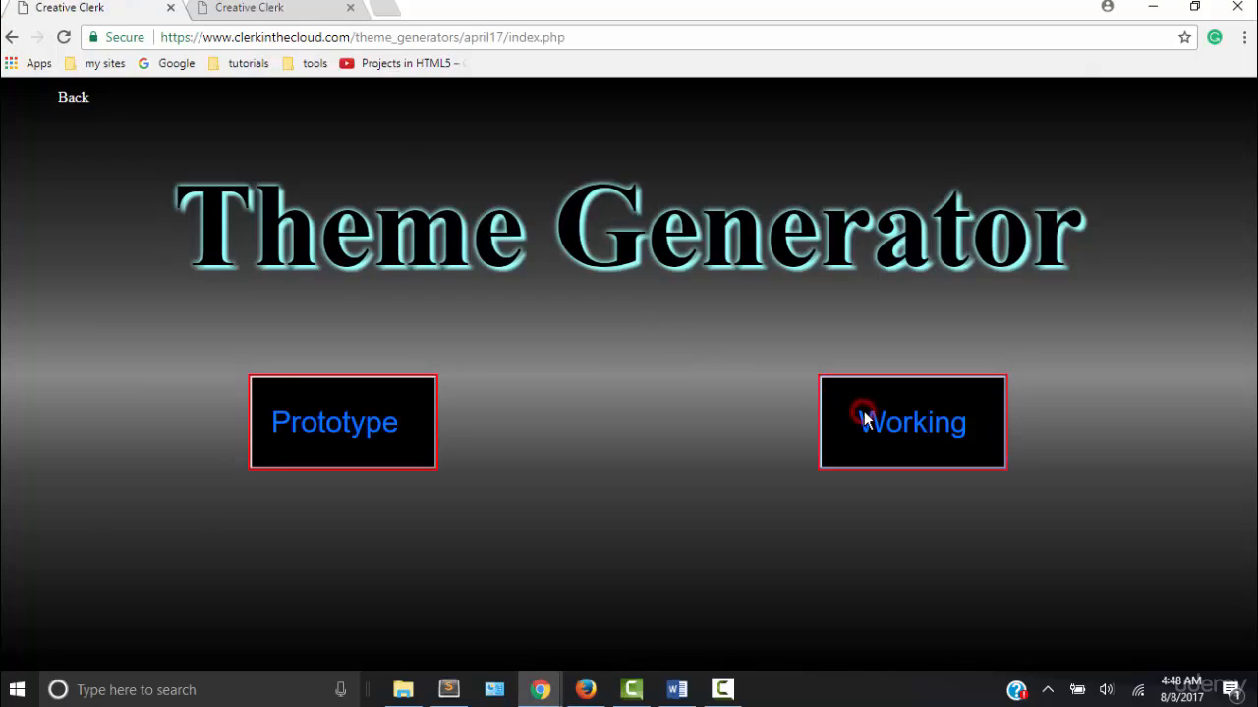
View the finished working theme generator, then go back and open the Theme Generator article
{"action": "left_click", "coordinate": [912, 423]}
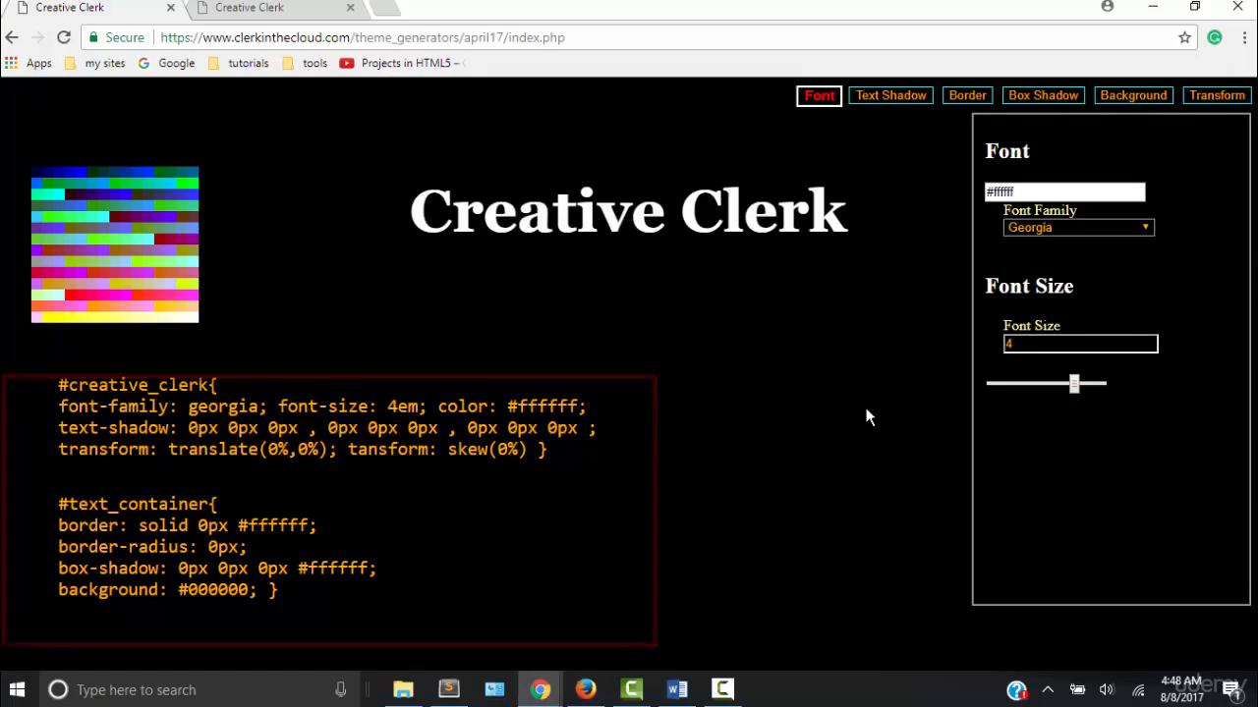
{"action": "left_click", "coordinate": [12, 38]}
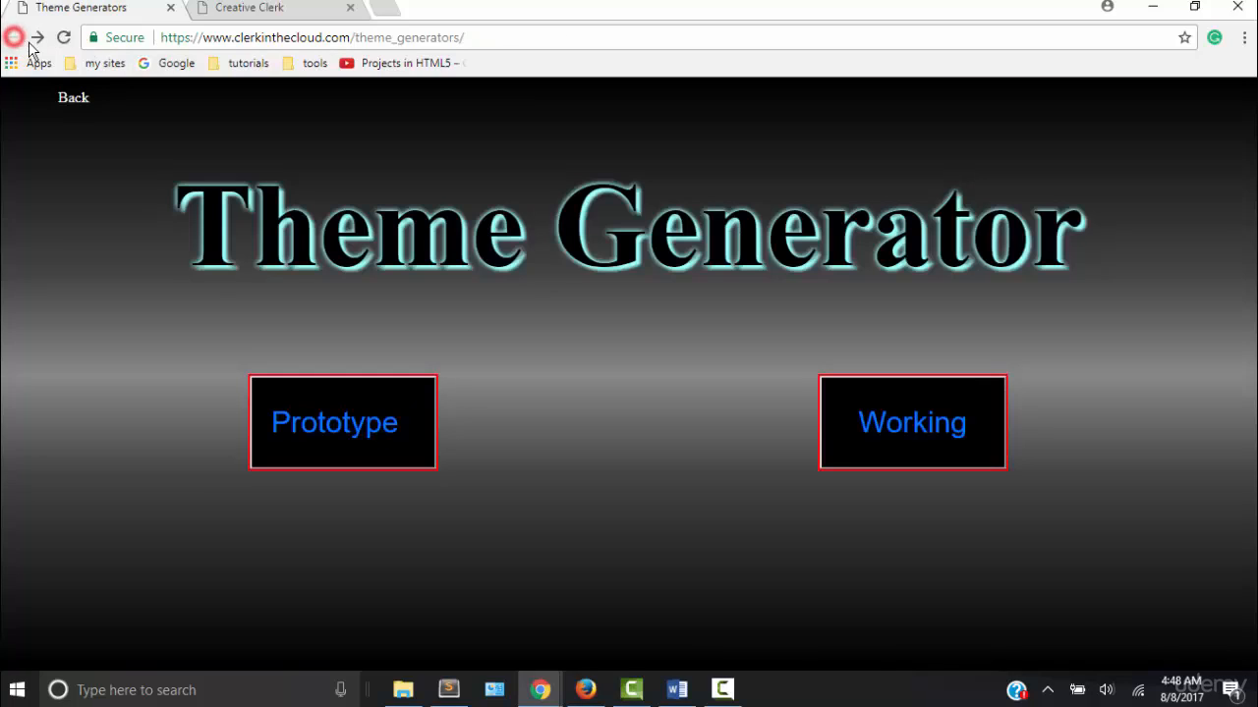
{"action": "left_click", "coordinate": [75, 98]}
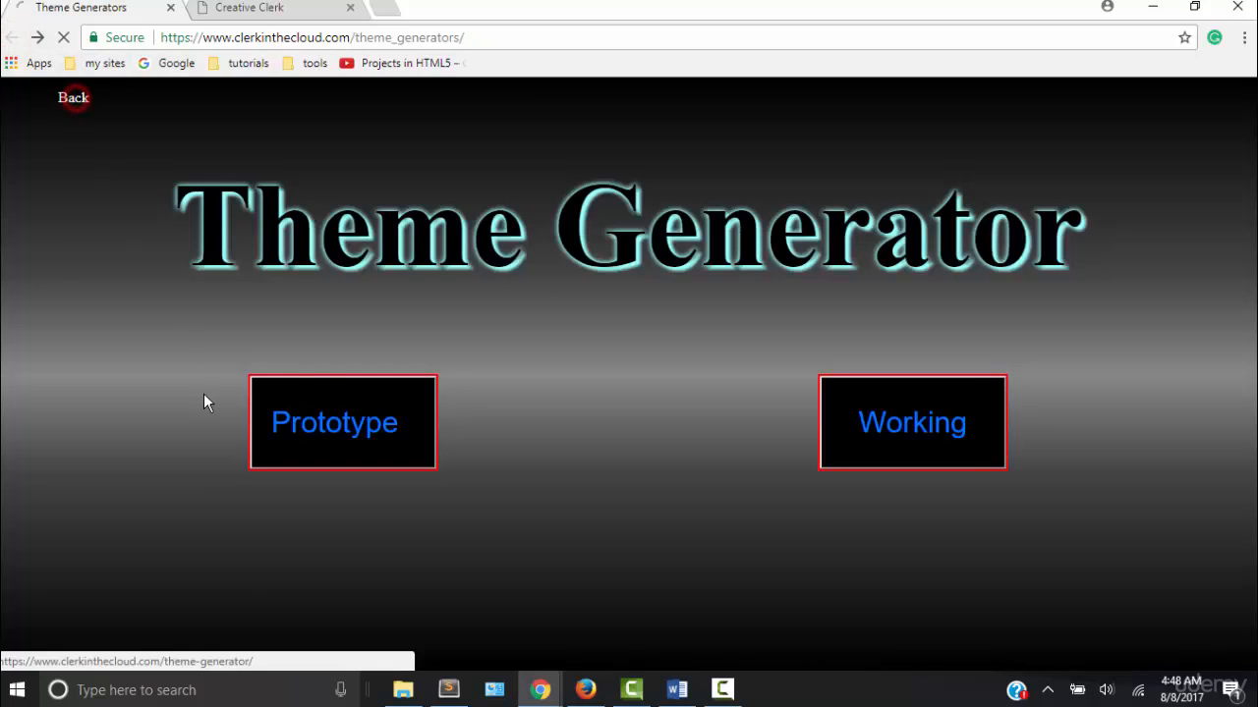
{"action": "left_click", "coordinate": [342, 420]}
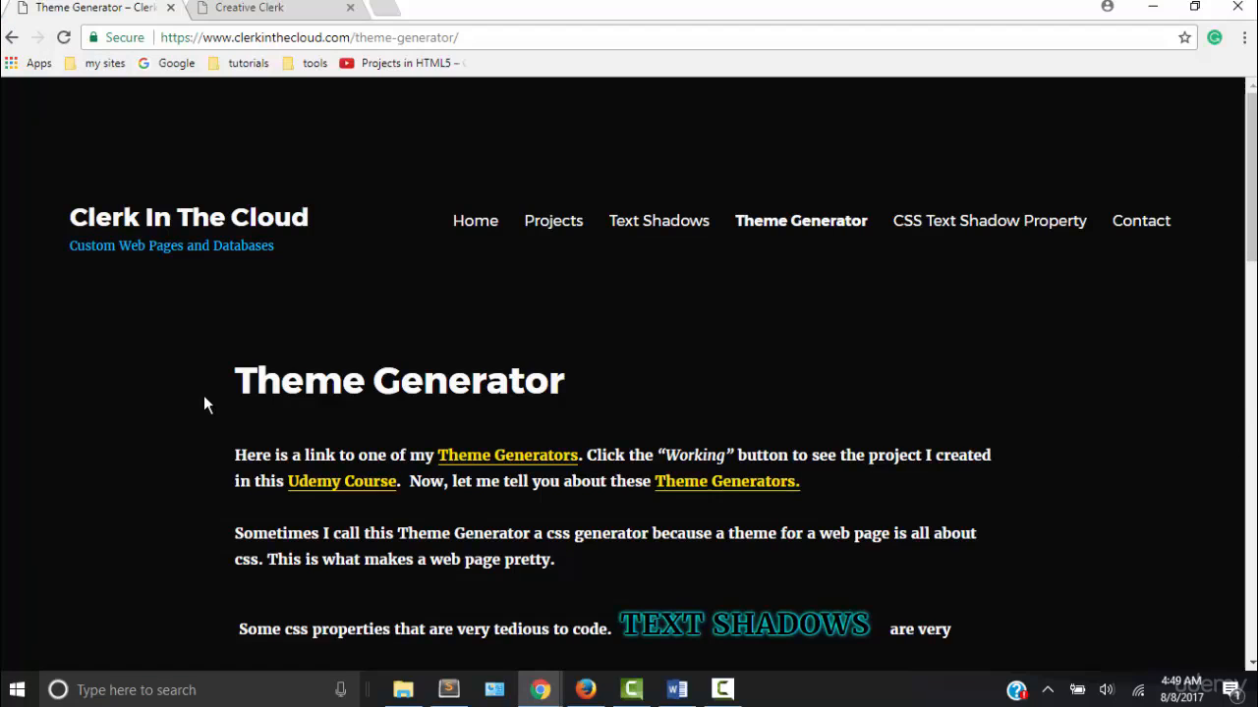
{"action": "mouse_move", "coordinate": [228, 401]}
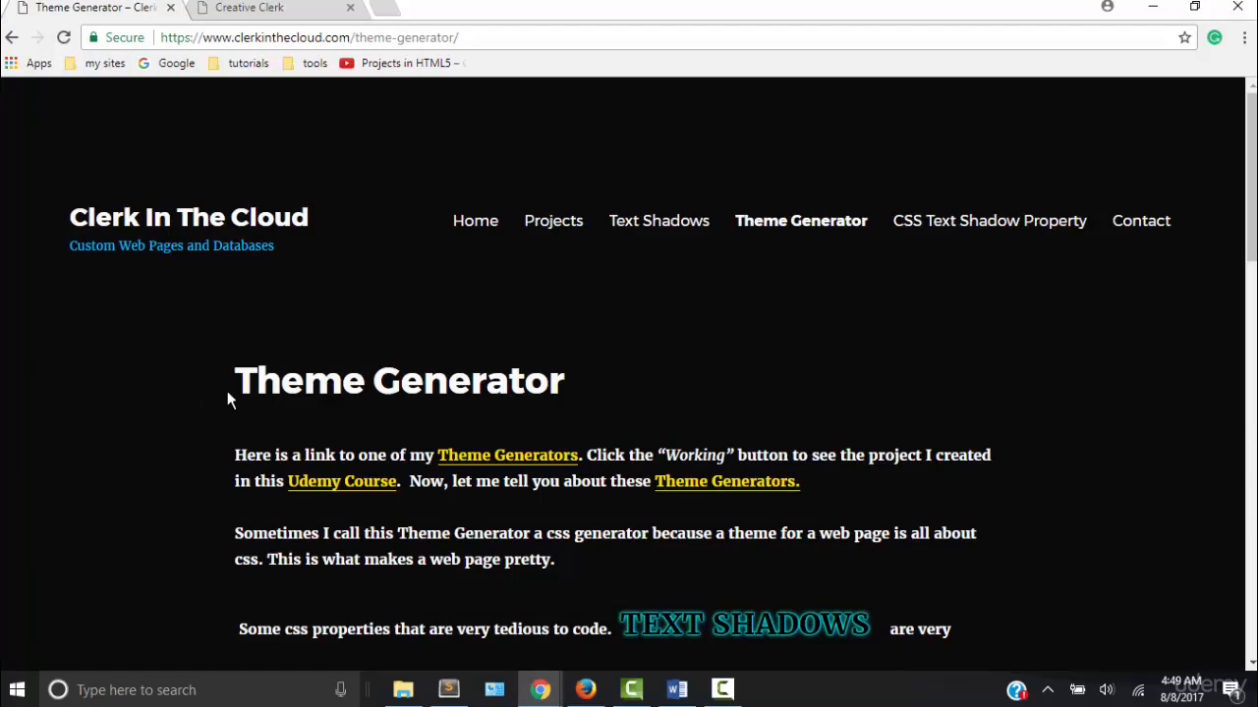
Scroll through the Theme Generator article and return to its top
{"action": "scroll", "scroll_direction": "down", "scroll_amount": 3}
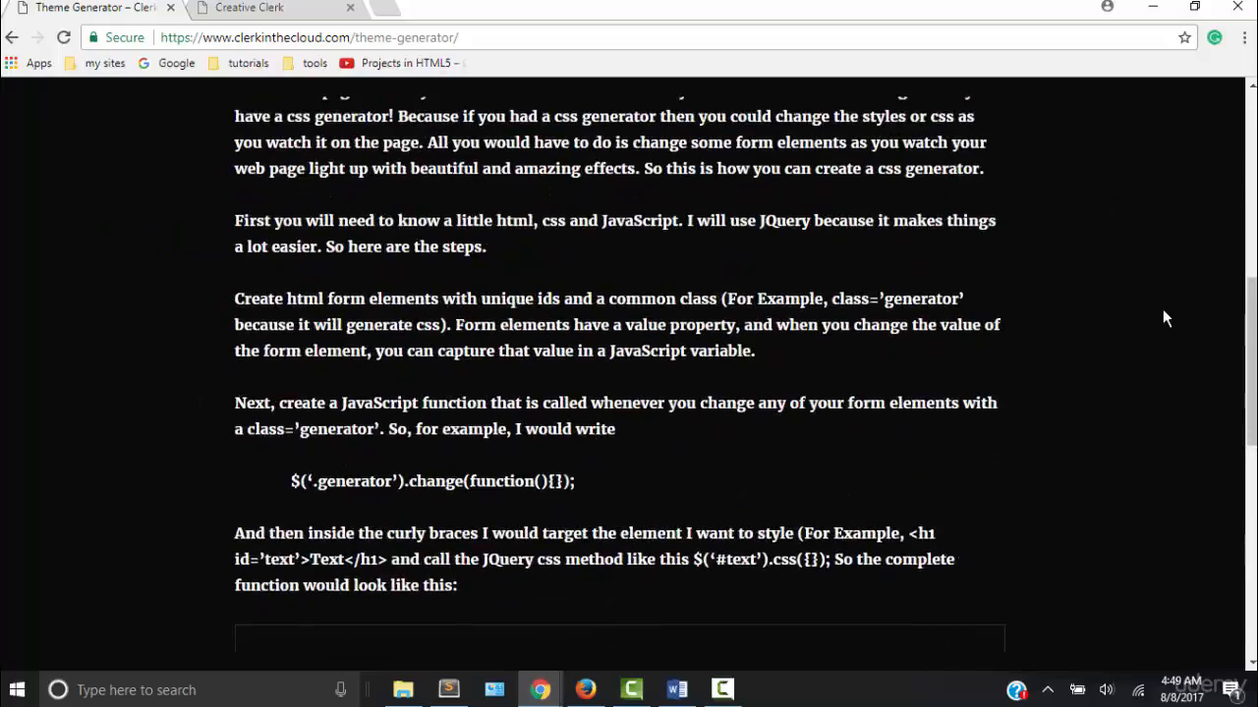
{"action": "scroll", "scroll_direction": "down", "scroll_amount": 3}
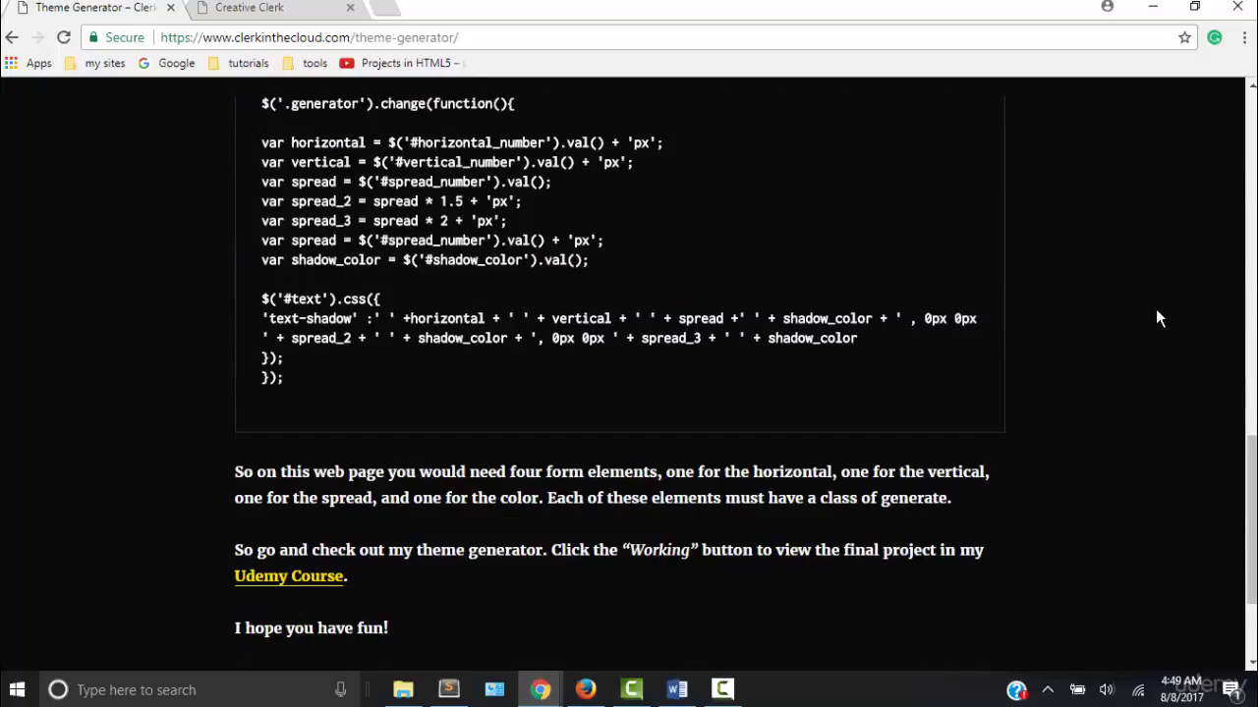
{"action": "scroll", "scroll_direction": "up", "scroll_amount": 3}
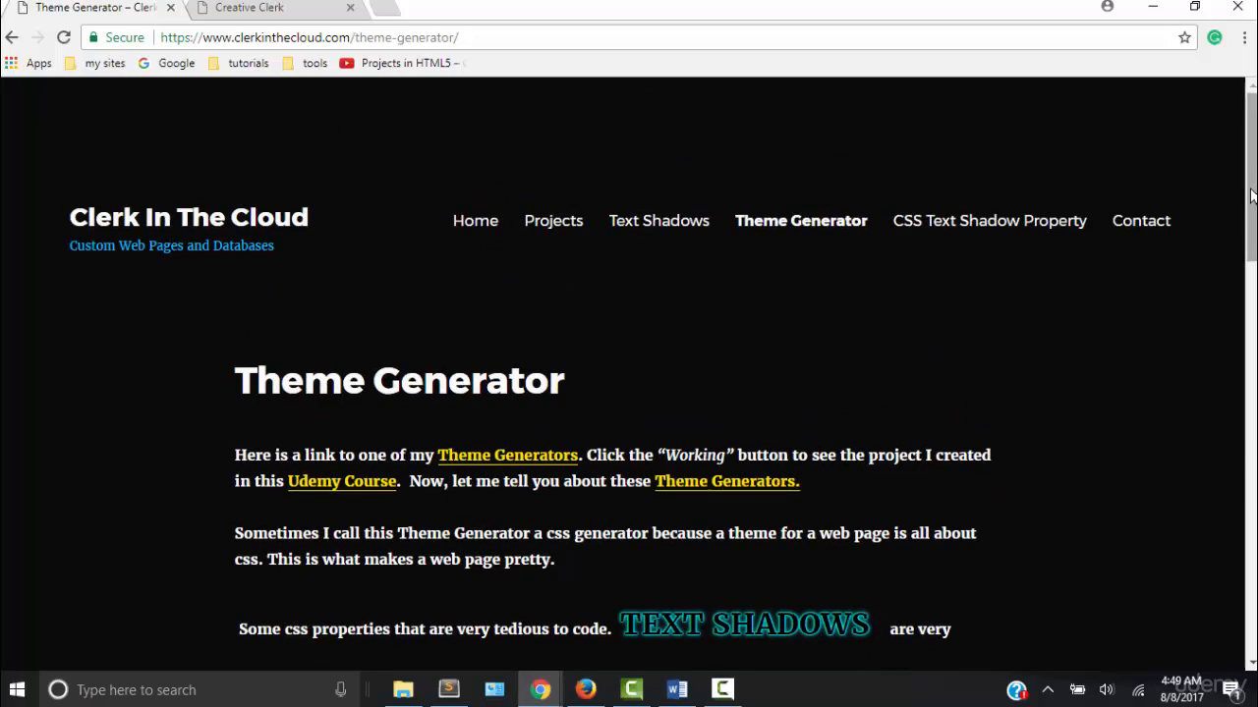
In styles.css, give #colorpicker width: 20% and height: 20%
{"action": "left_click", "coordinate": [676, 690]}
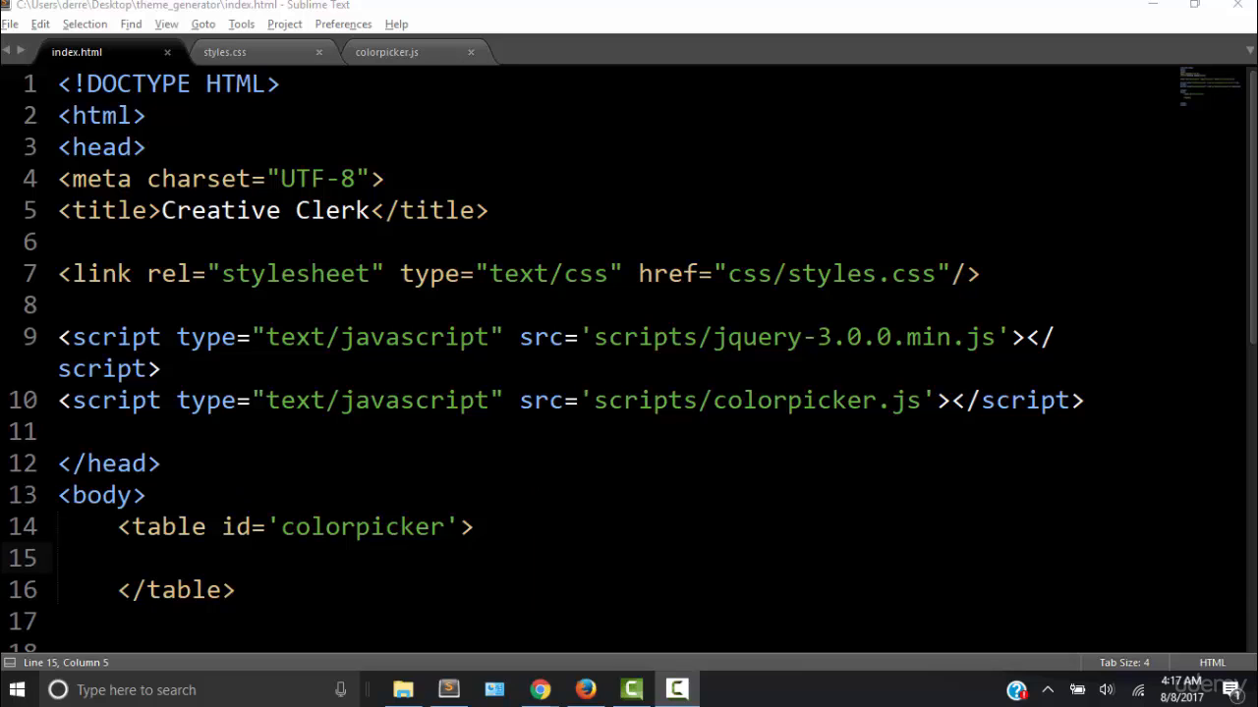
{"action": "left_click", "coordinate": [224, 51]}
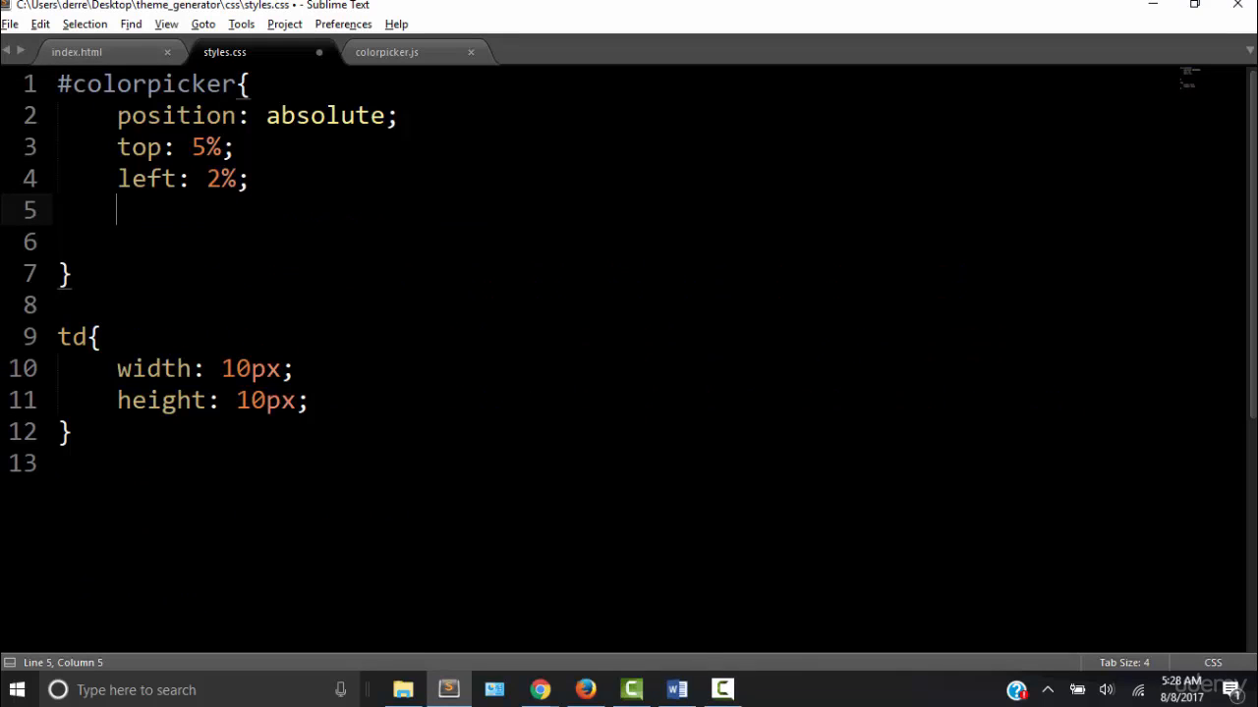
{"action": "type", "text": "width"}
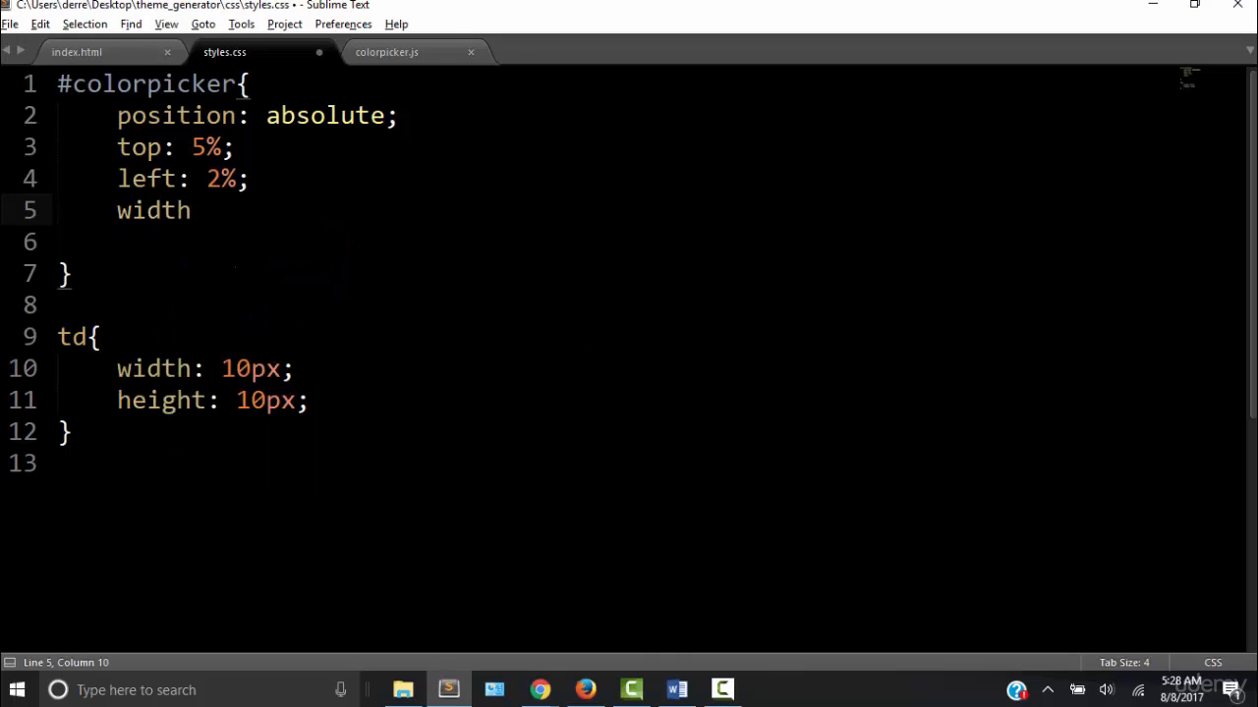
{"action": "type", "text": ": 20%;"}
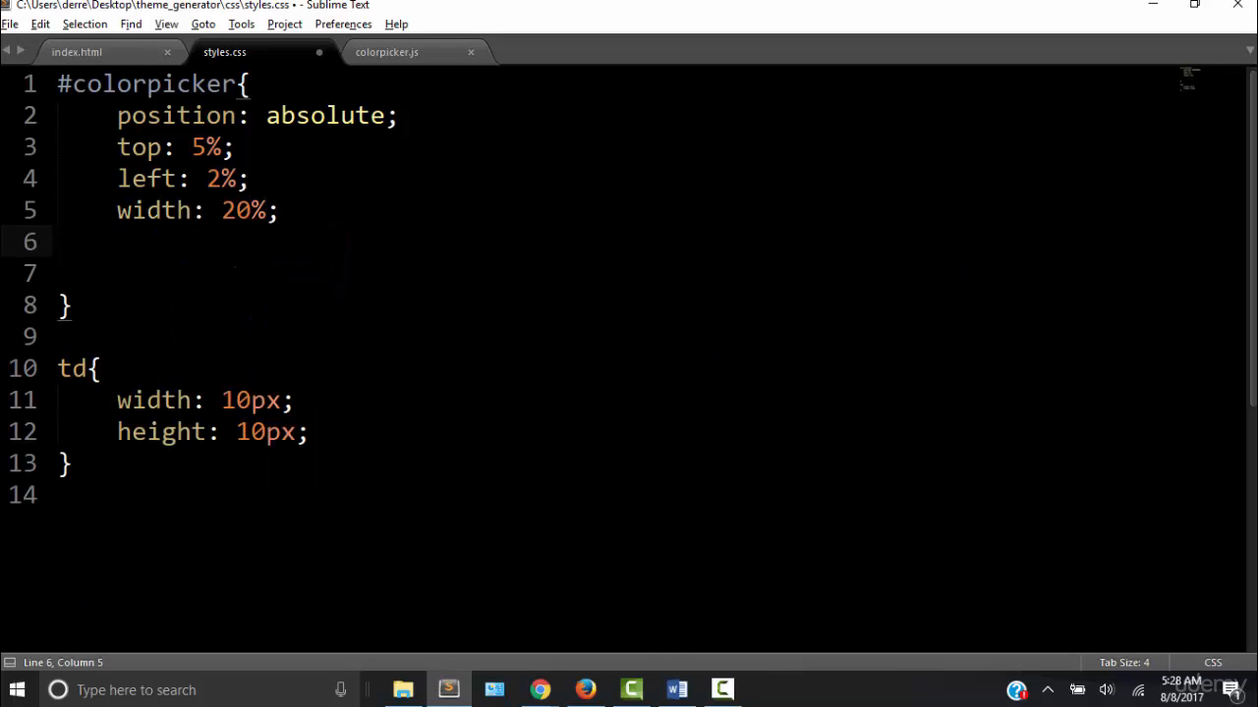
{"action": "type", "text": "height: 20%;"}
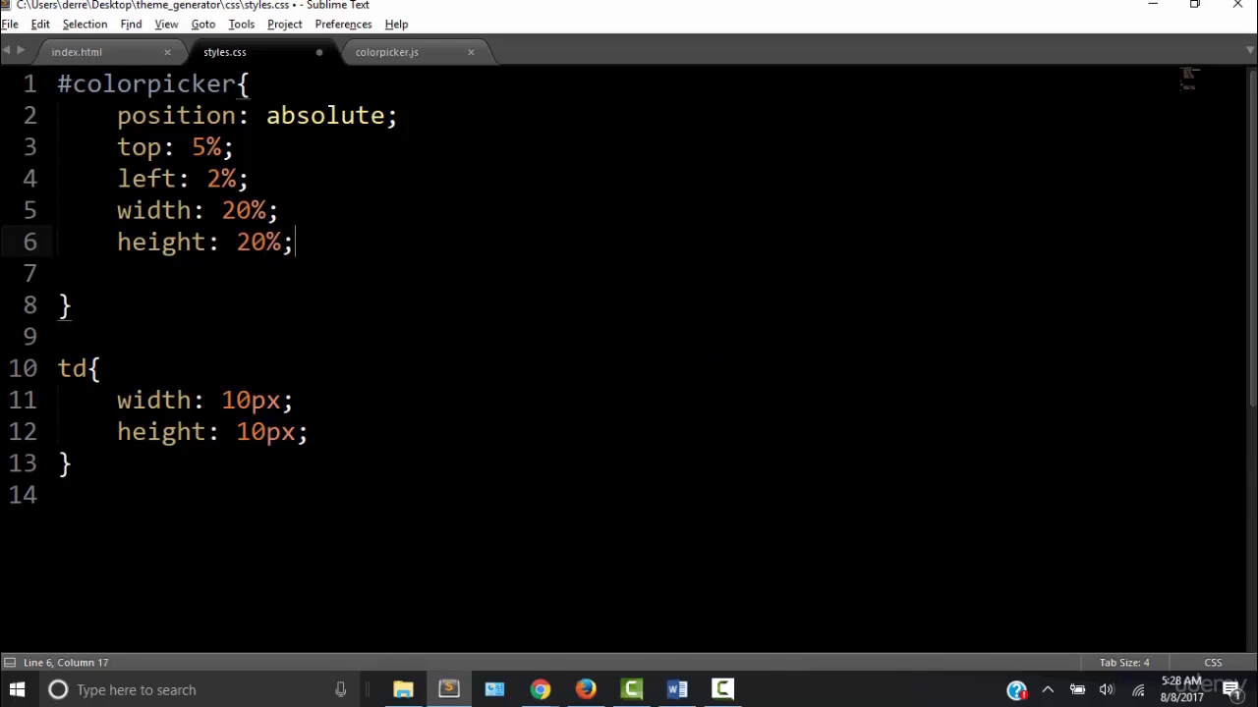
Add border: solid 2px #f00 to #colorpicker and save styles.css
{"action": "type", "text": "border: solid 2px #;"}
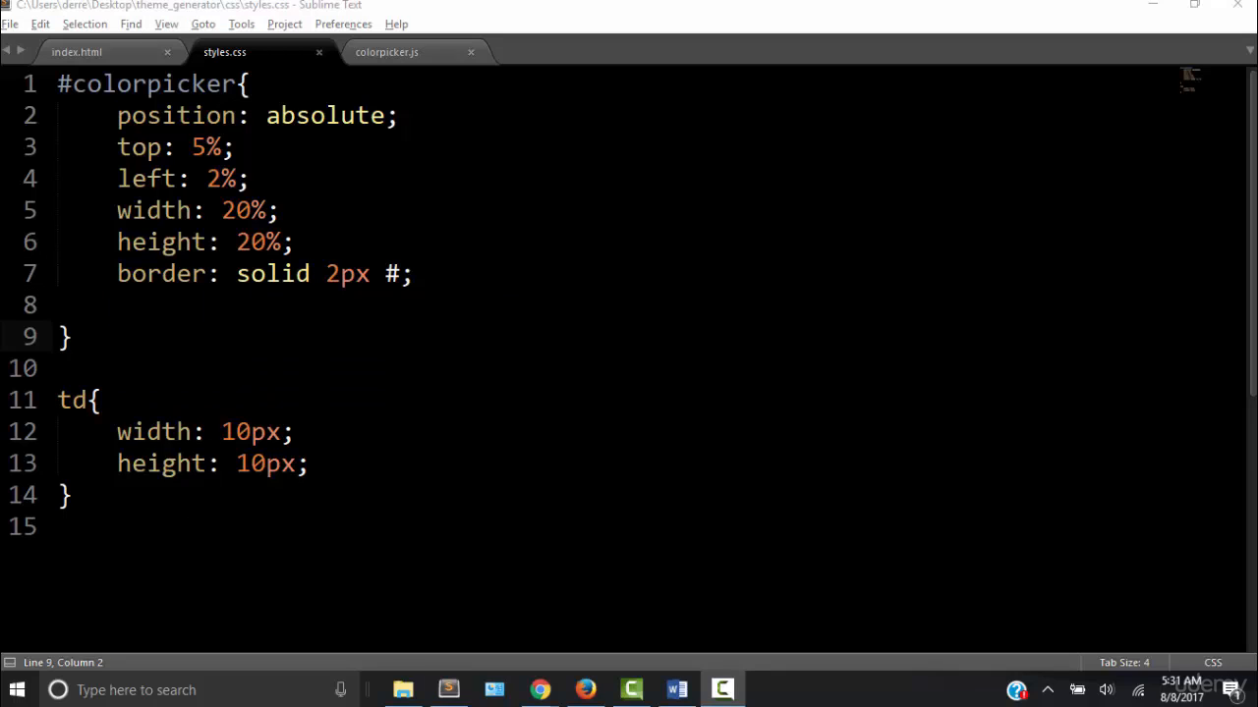
{"action": "type", "text": "f"}
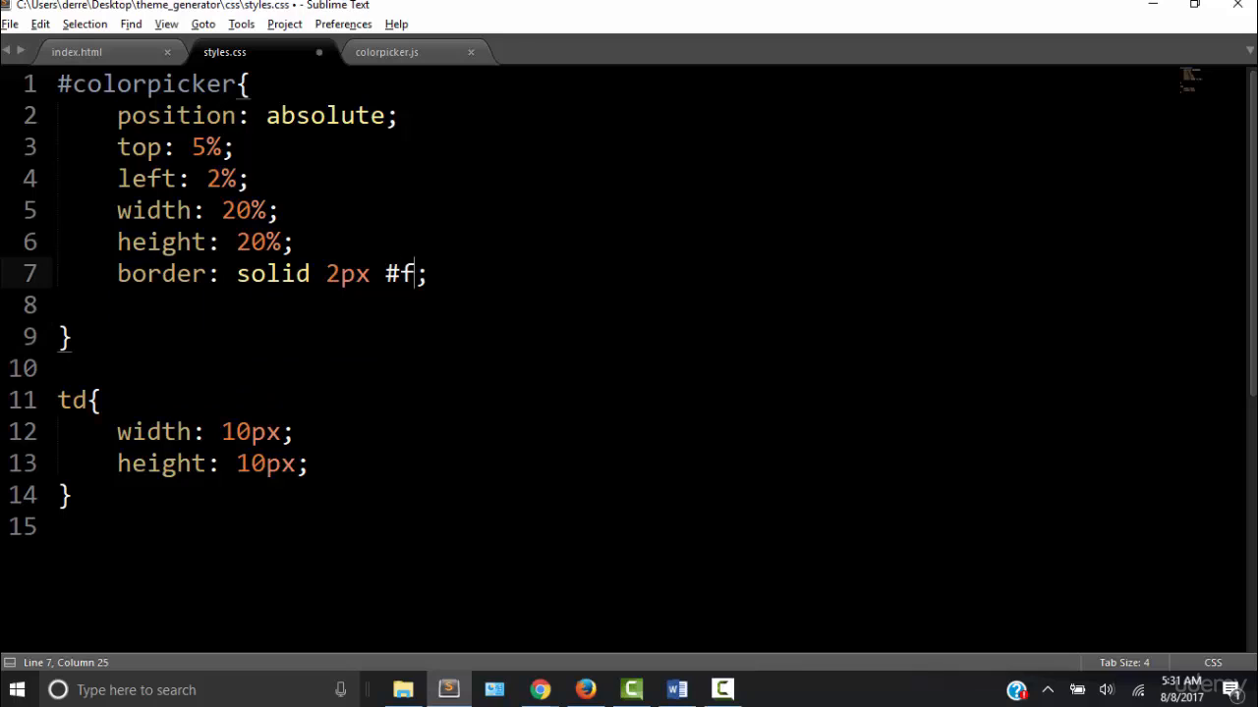
{"action": "type", "text": "00"}
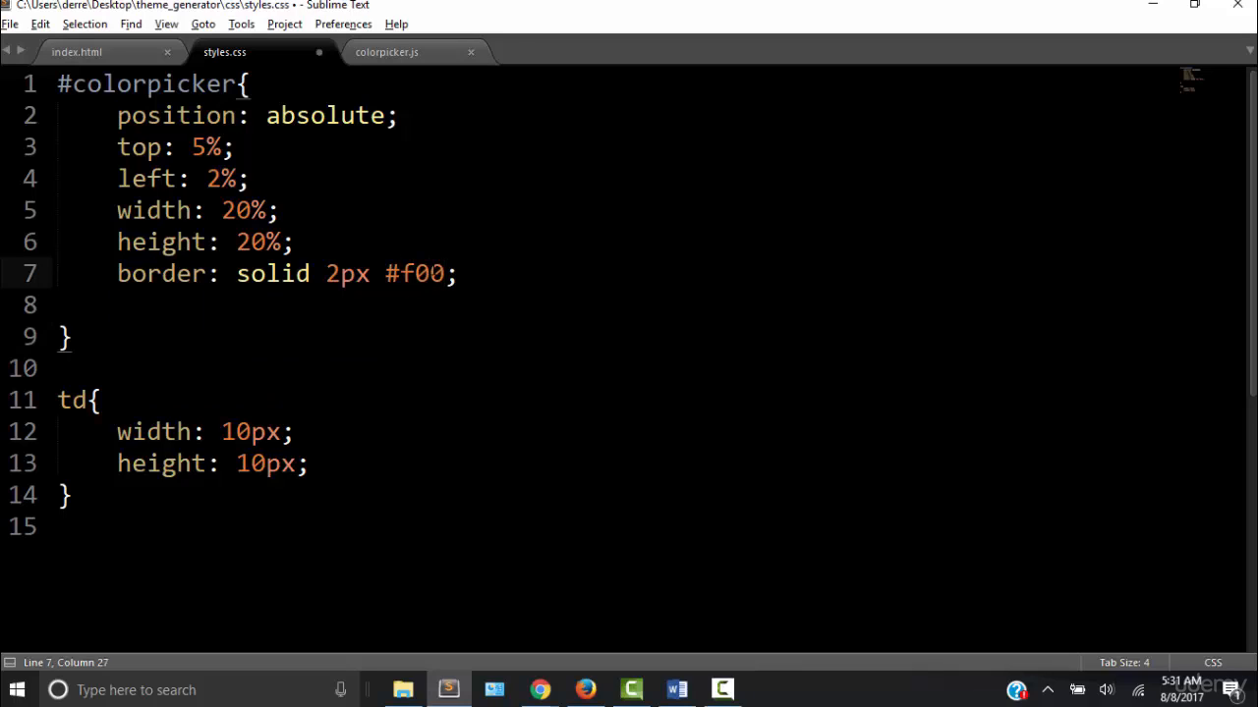
{"action": "key", "text": "ctrl+s"}
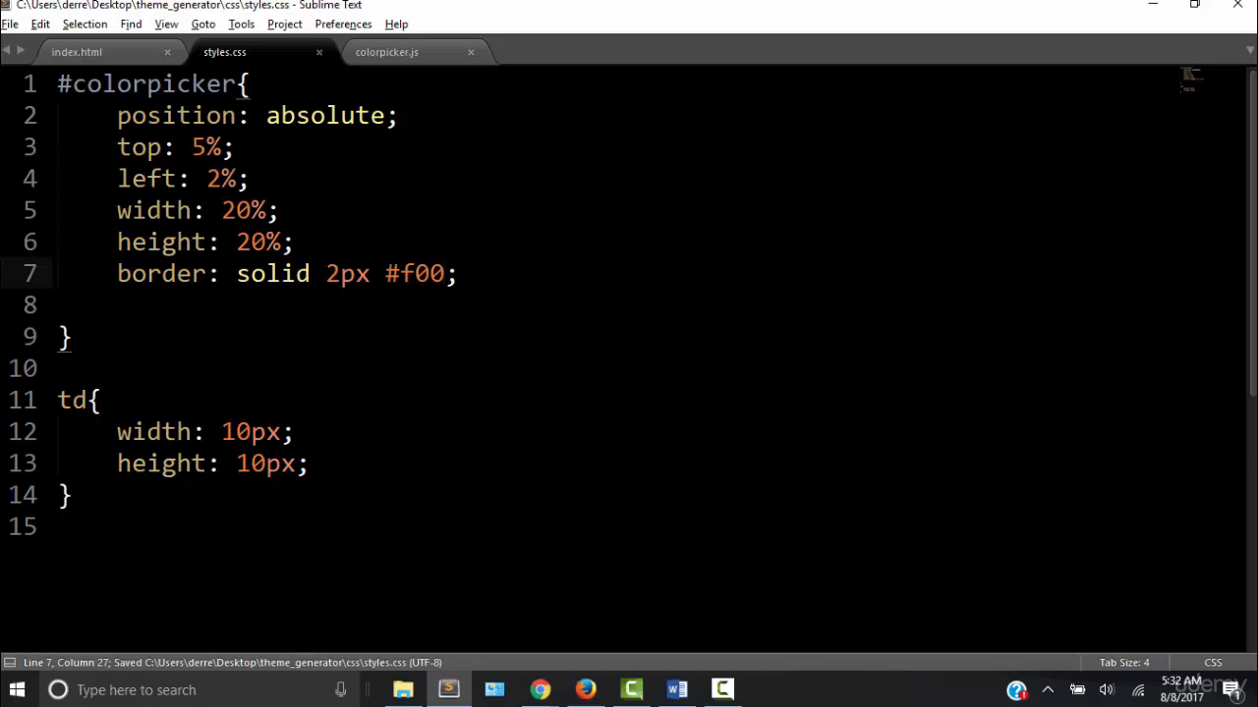
Reload index.html in Chrome to show the red-bordered color picker box
{"action": "left_click", "coordinate": [539, 688]}
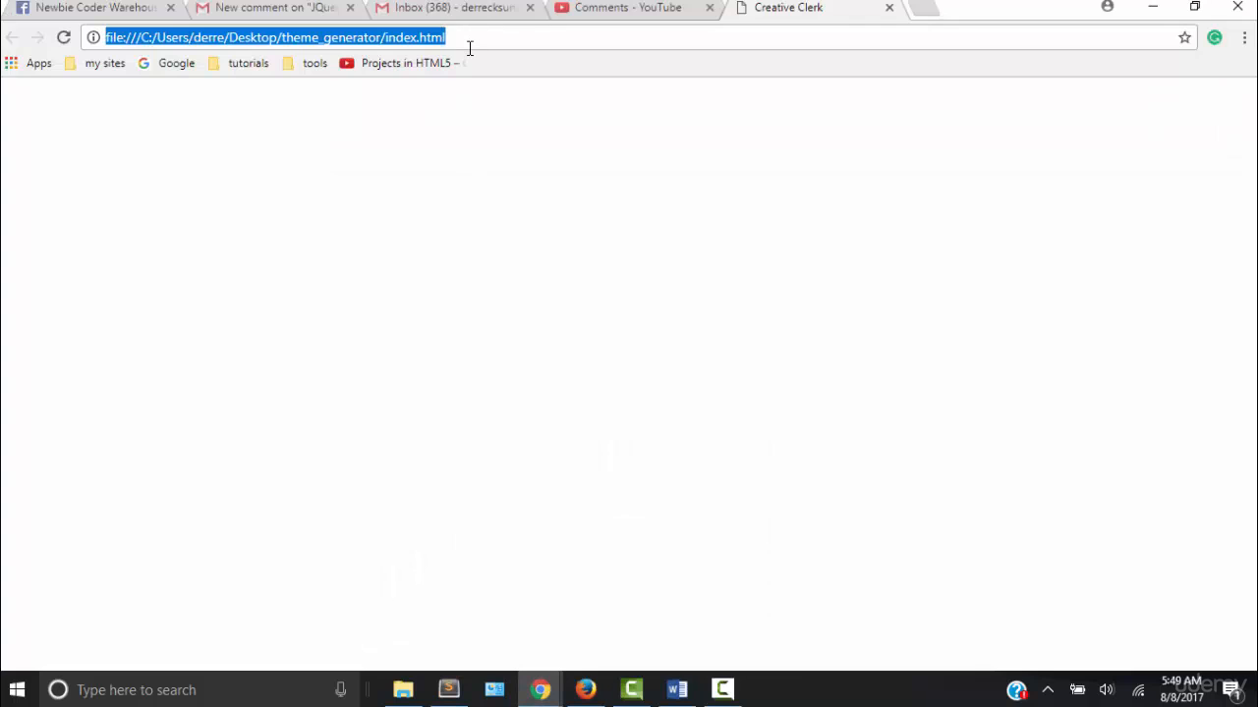
{"action": "key", "text": "Return"}
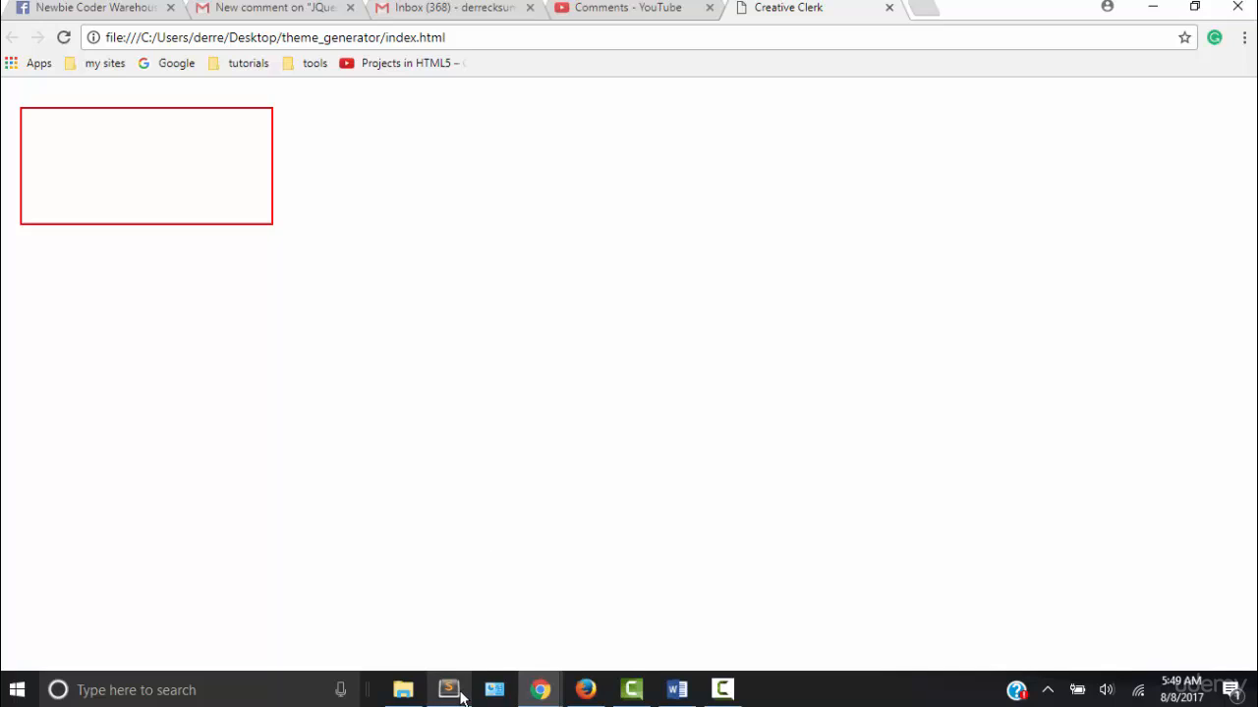
Change the border colour to #ff0000, then delete the width, height and border lines from #colorpicker
{"action": "left_click", "coordinate": [448, 690]}
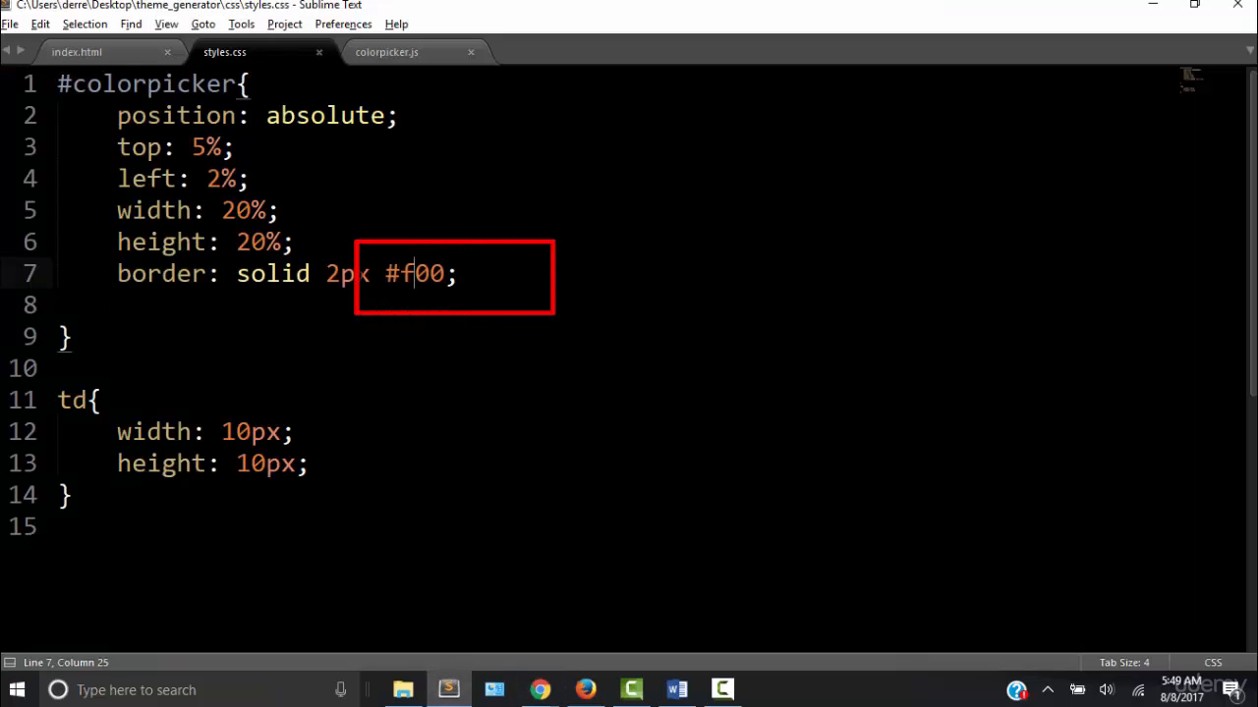
{"action": "type", "text": "f"}
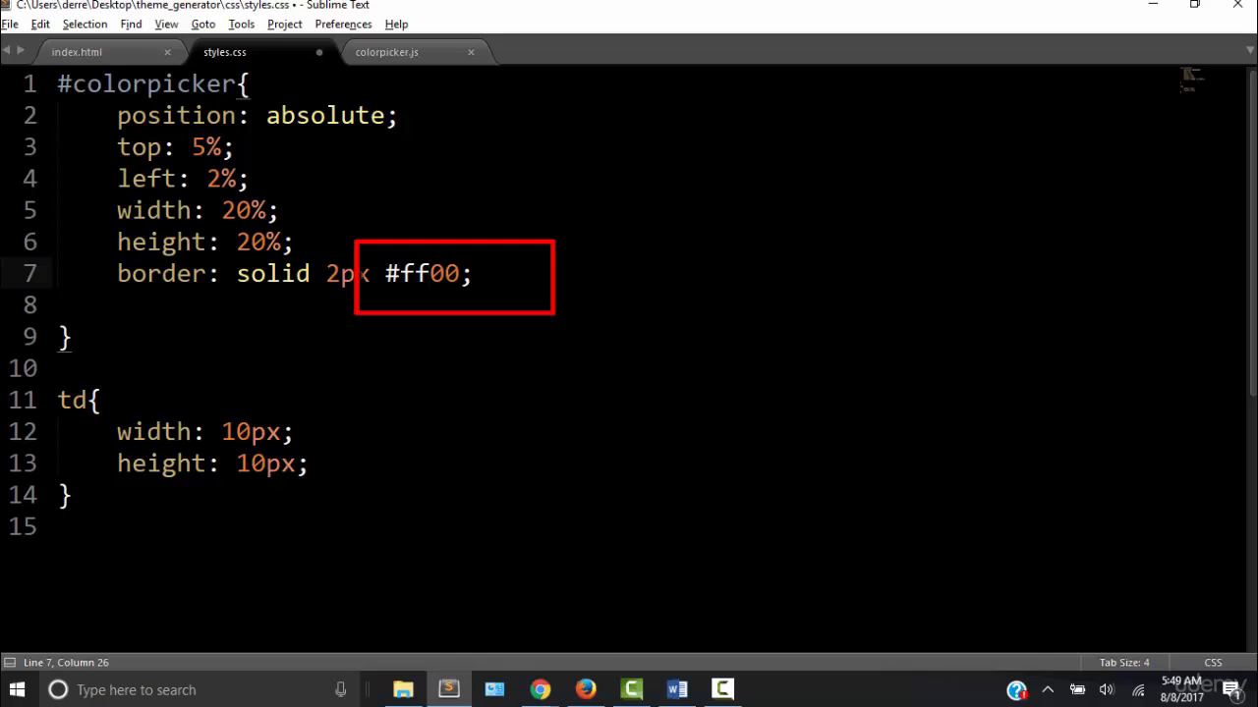
{"action": "type", "text": "00"}
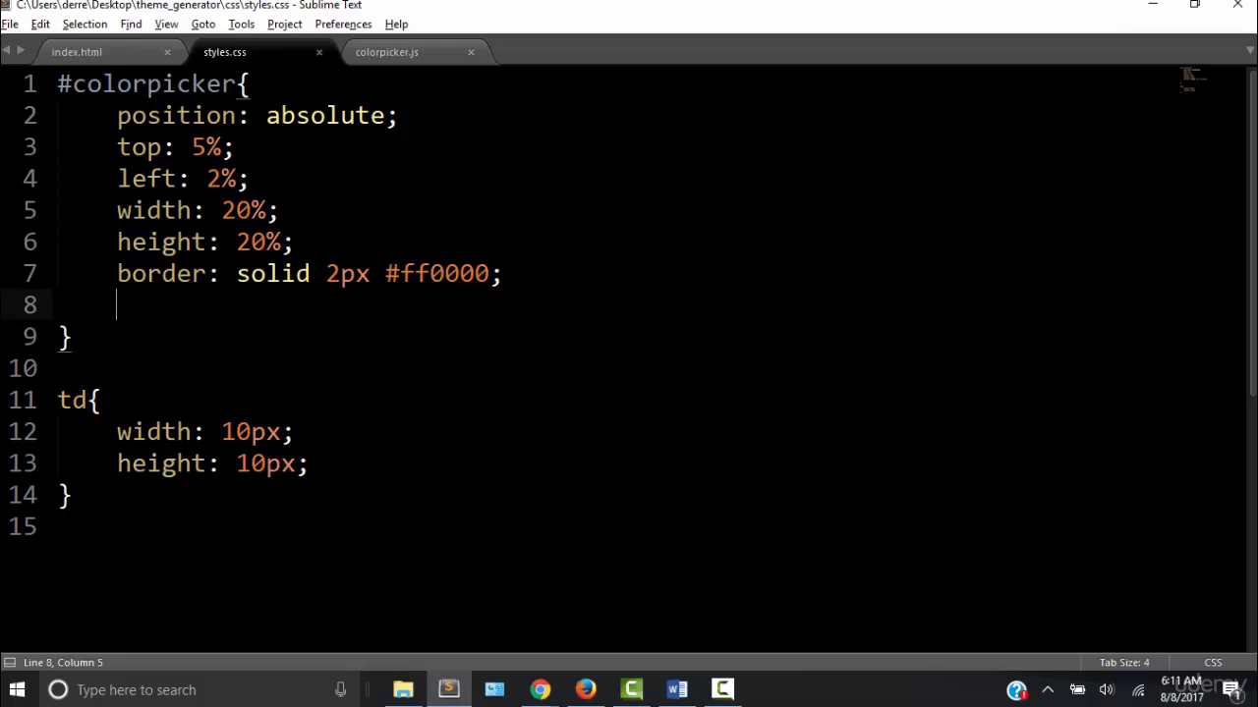
{"action": "left_click_drag", "start_coordinate": [115, 210], "coordinate": [499, 273]}
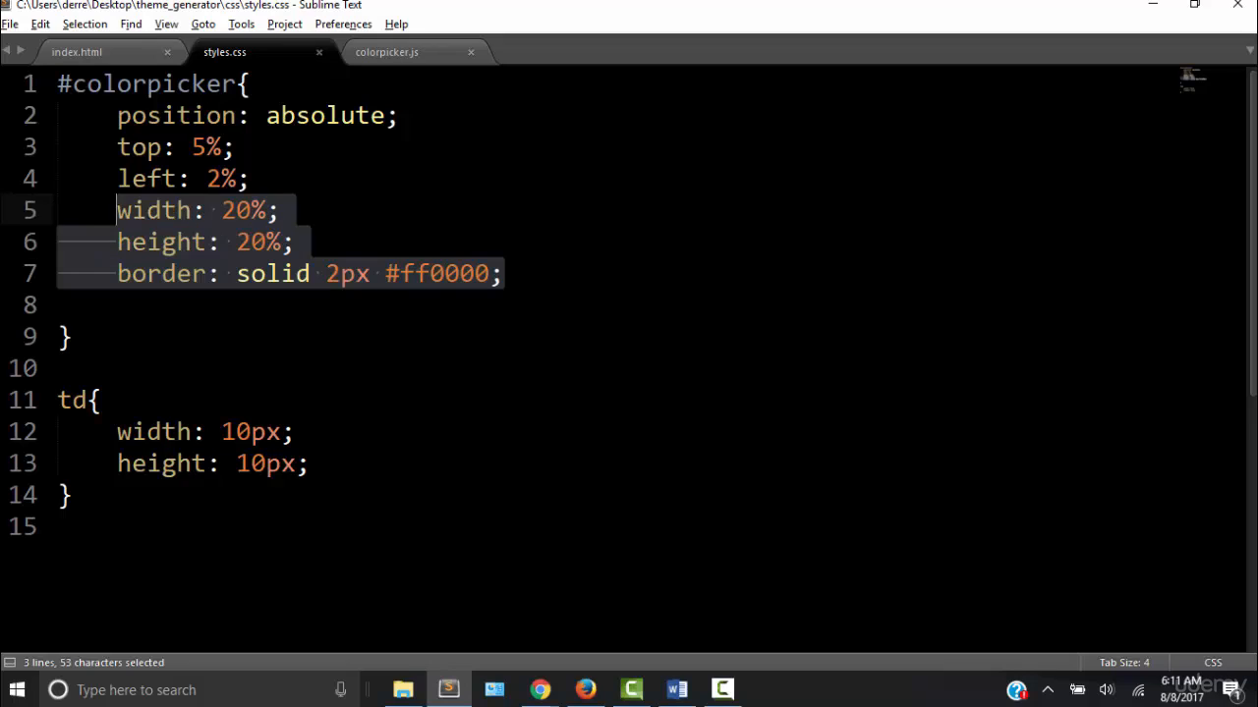
{"action": "key", "text": "Delete"}
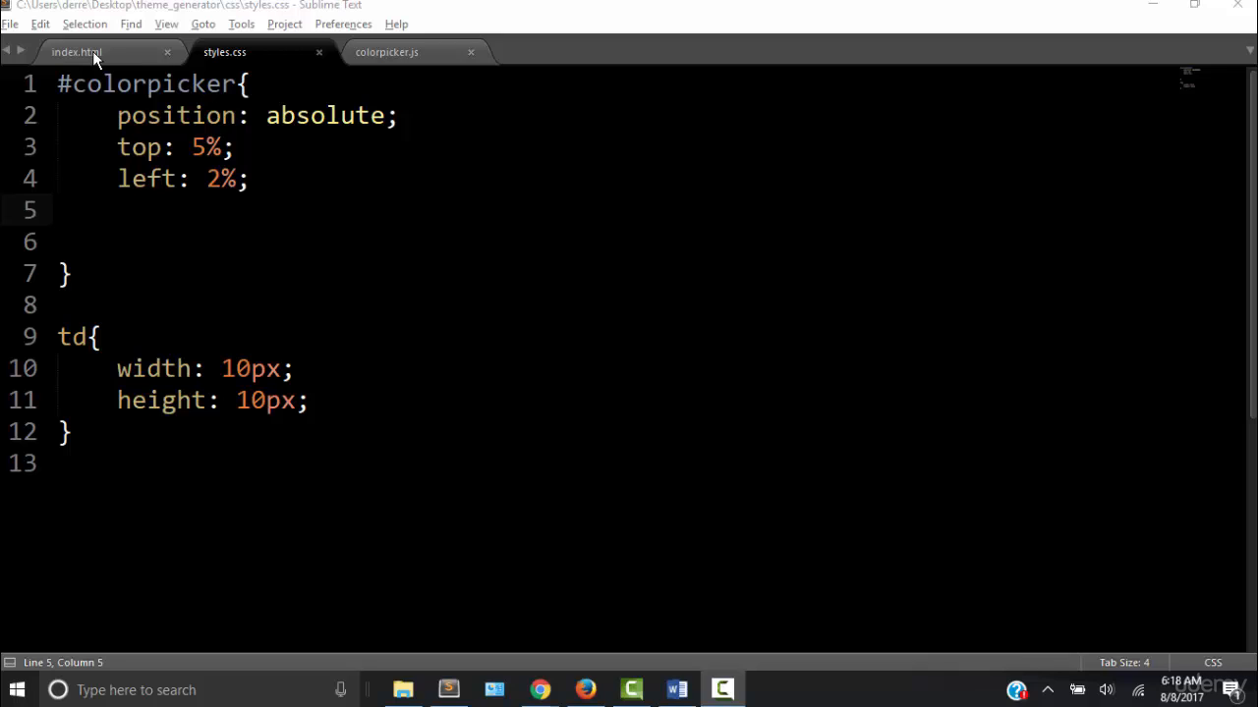
In index.html, add a <tr> row with an empty <td></td> cell to the colorpicker table
{"action": "left_click", "coordinate": [77, 51]}
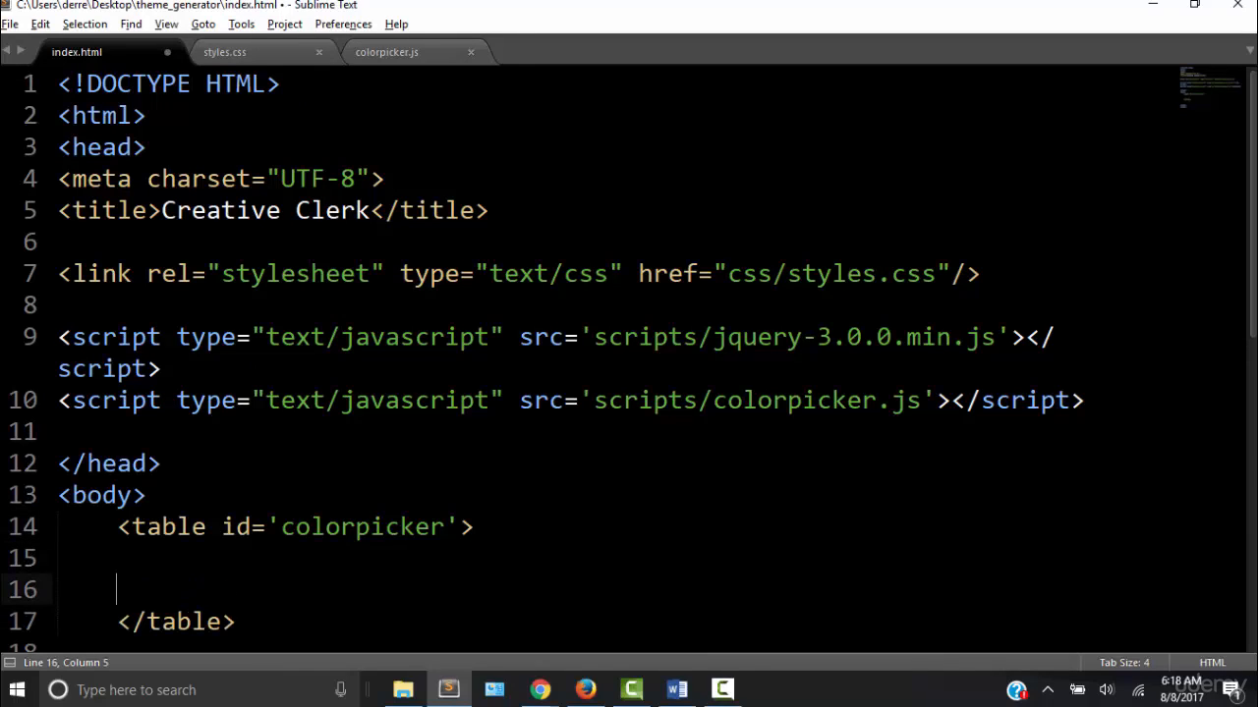
{"action": "type", "text": "<tr><"}
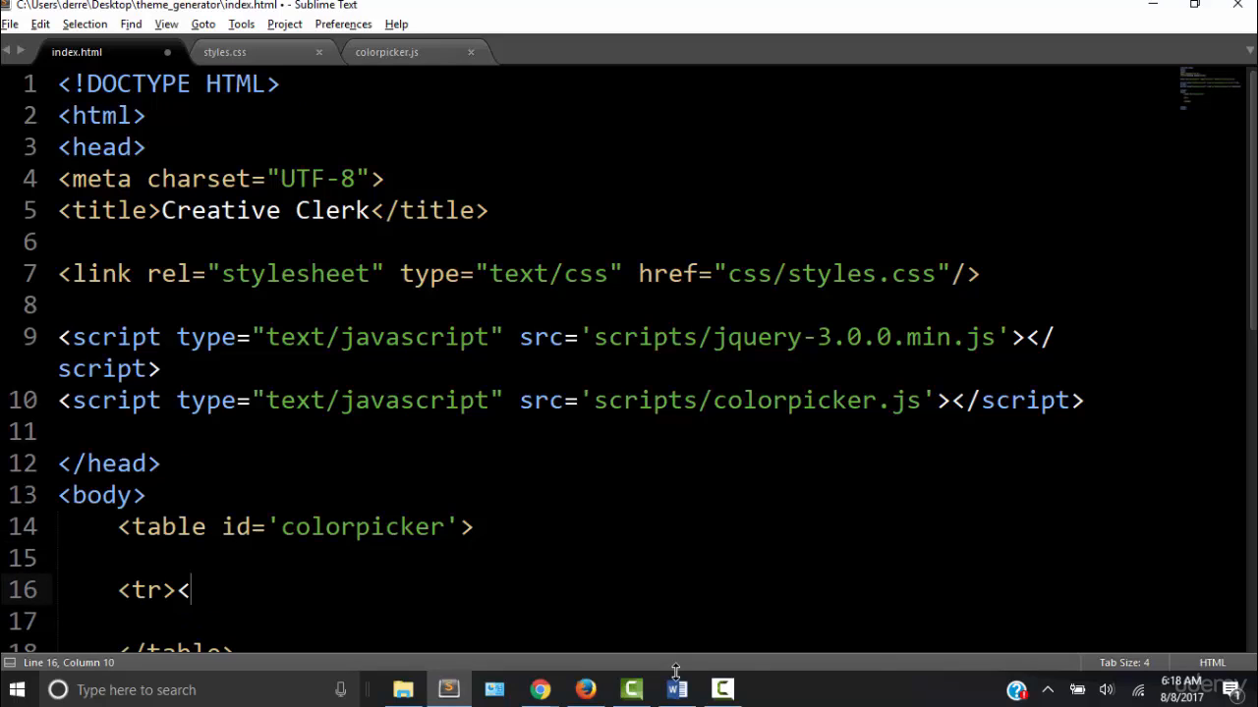
{"action": "type", "text": "/tr>"}
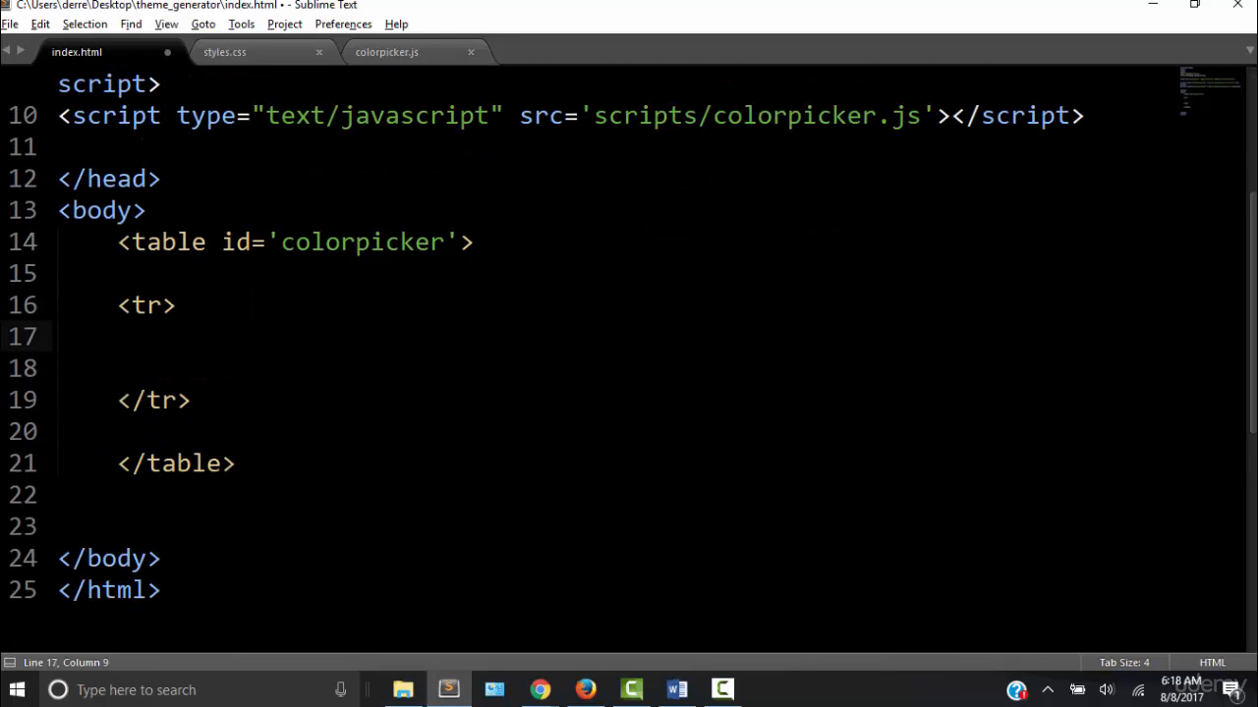
{"action": "type", "text": "<td></td>"}
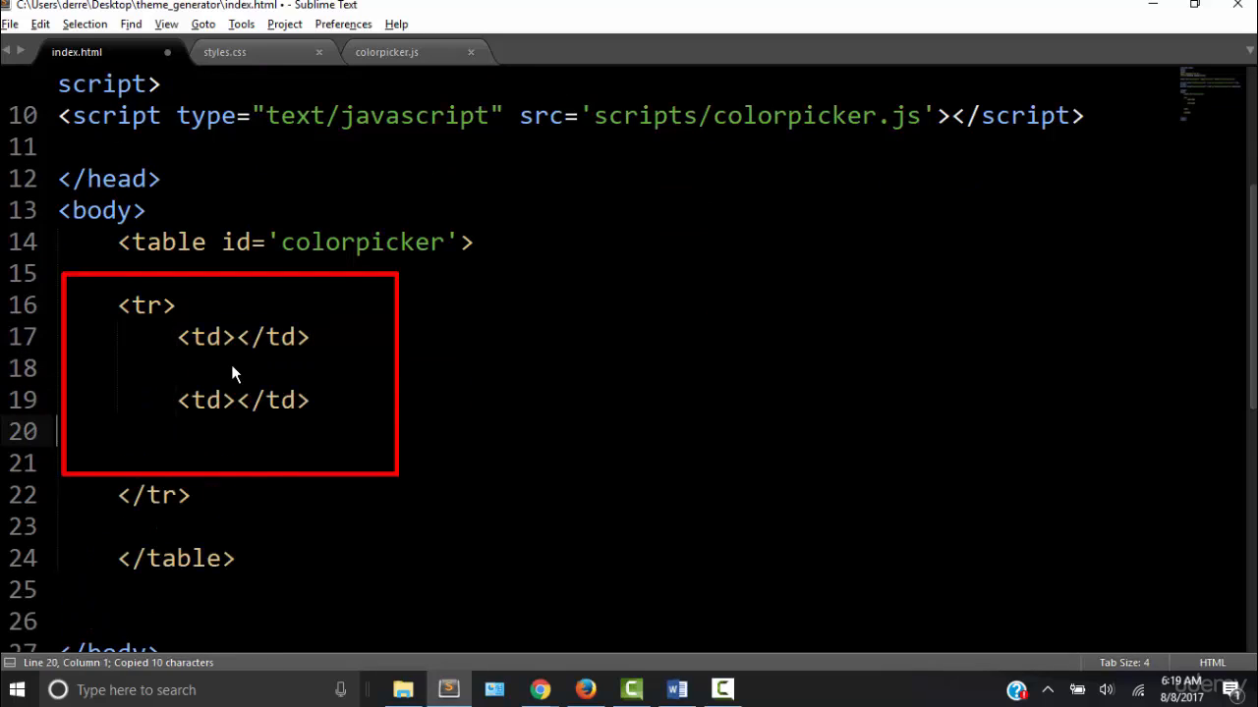
Give the first cell an inline style='background: #f00'
{"action": "type", "text": "style"}
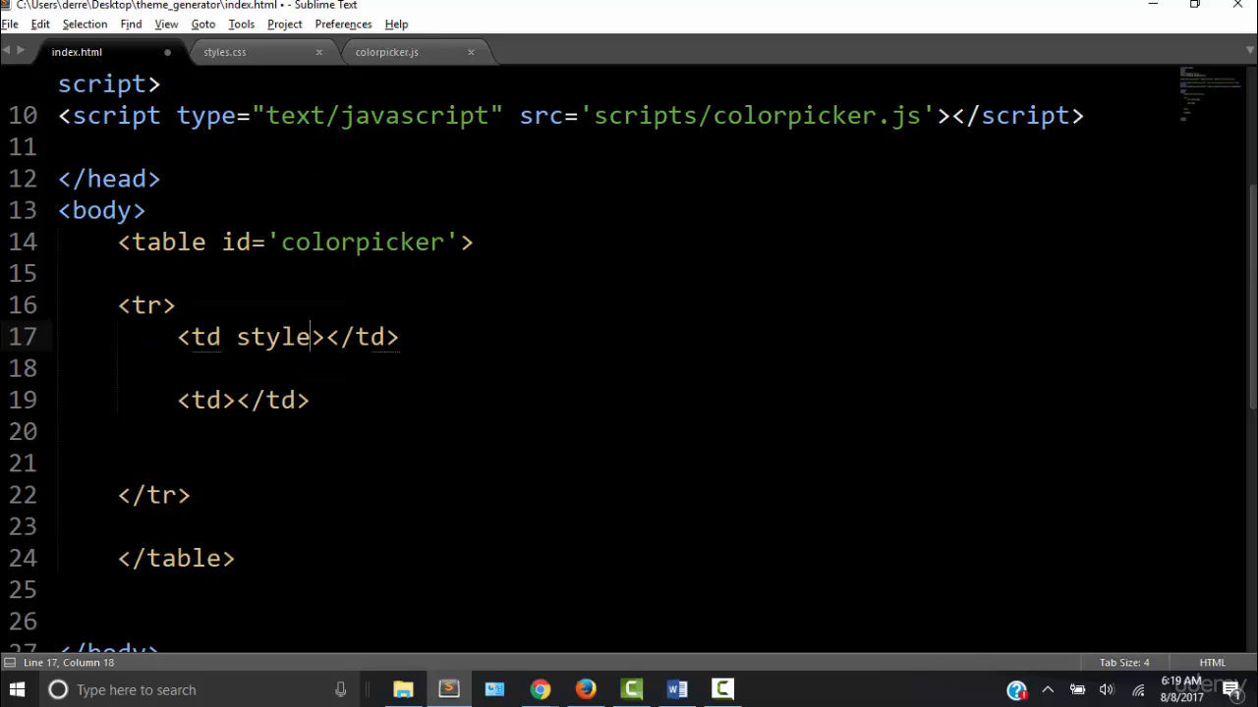
{"action": "type", "text": "='"}
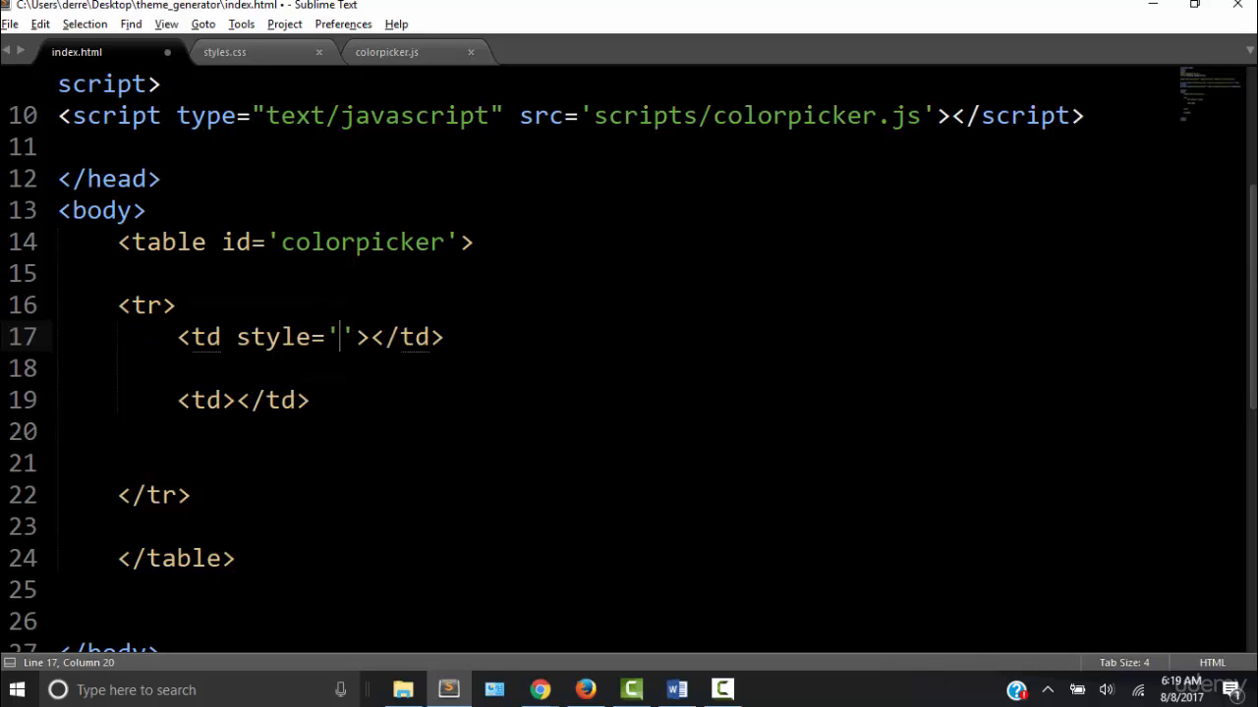
{"action": "type", "text": "background:"}
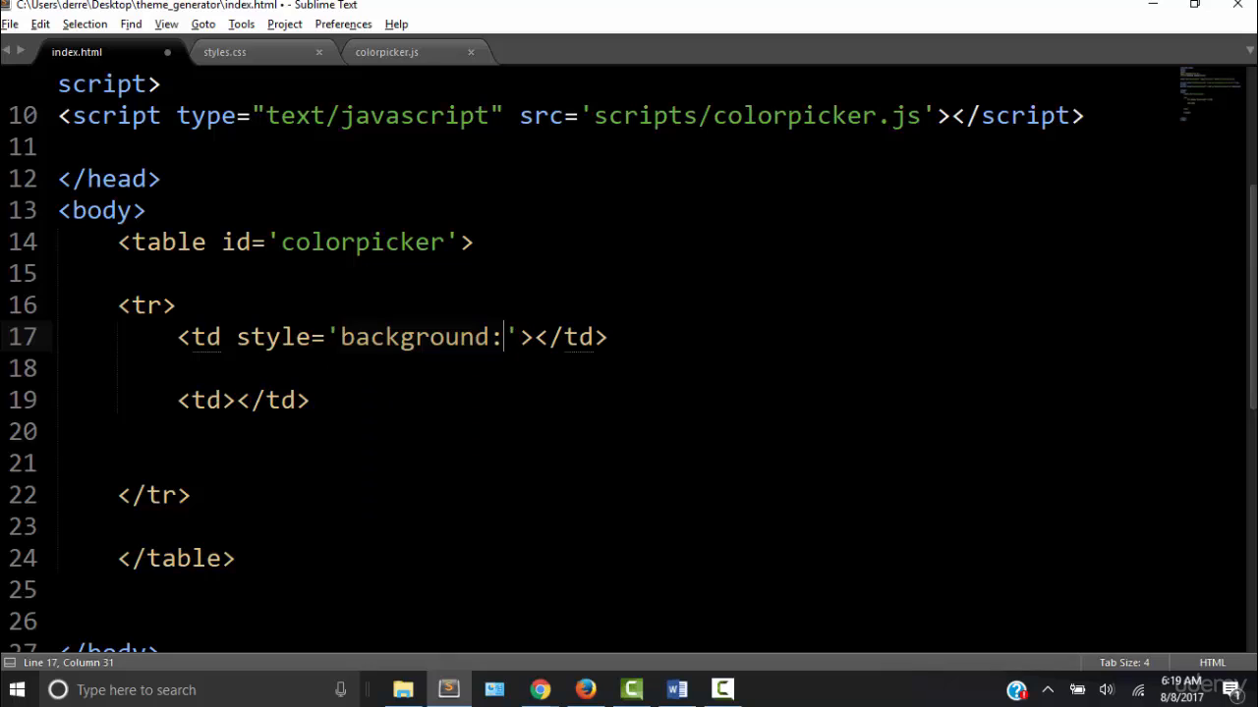
{"action": "type", "text": "#"}
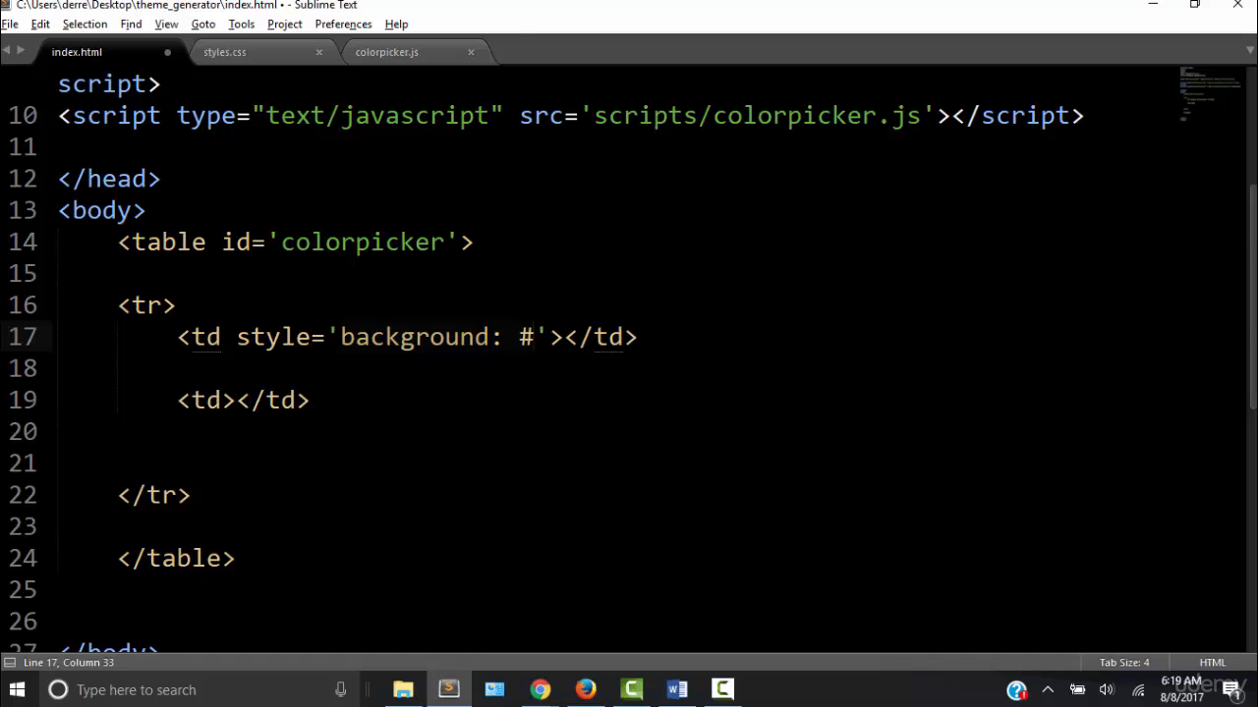
{"action": "type", "text": "f00"}
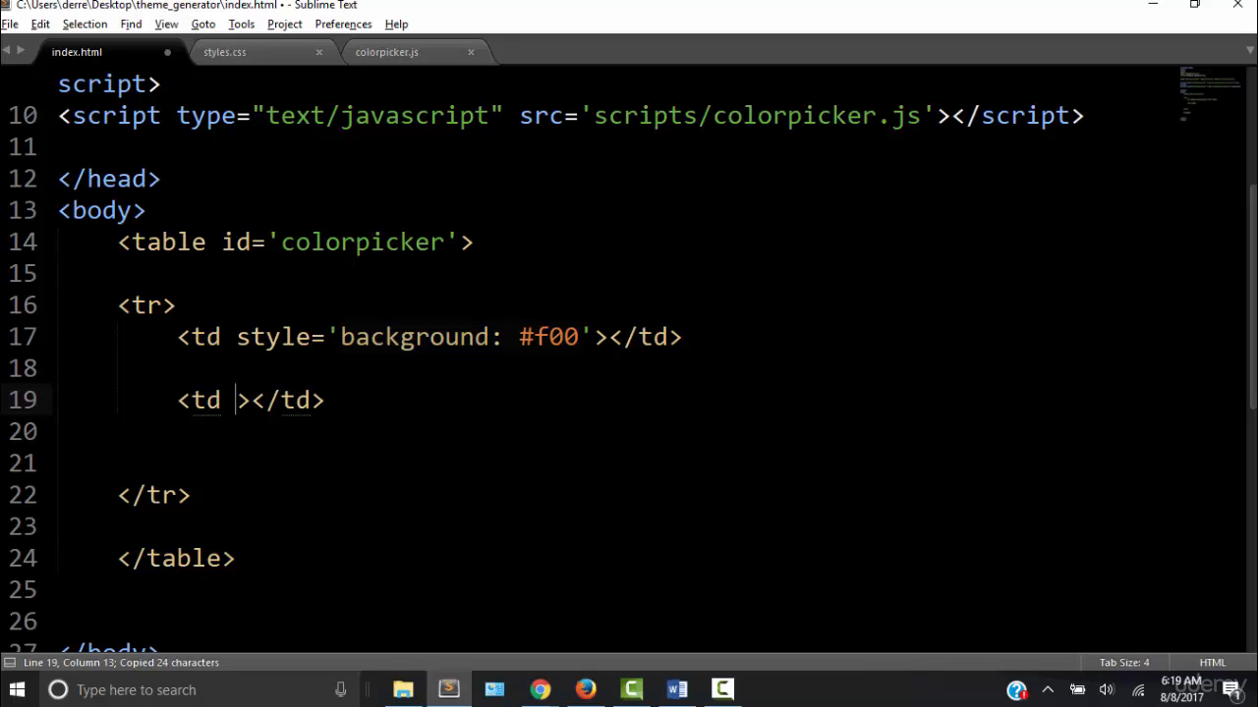
Paste the style into a second cell with background #00f and save index.html
{"action": "key", "text": "ctrl+v"}
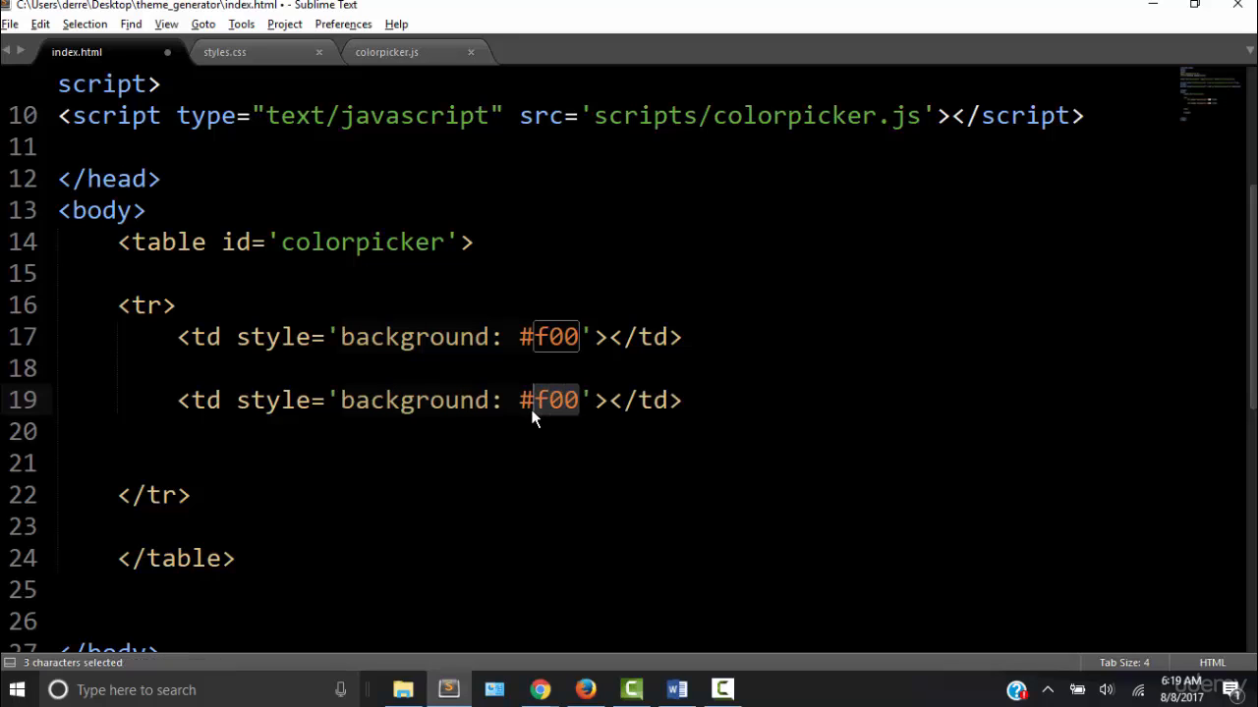
{"action": "type", "text": "00f"}
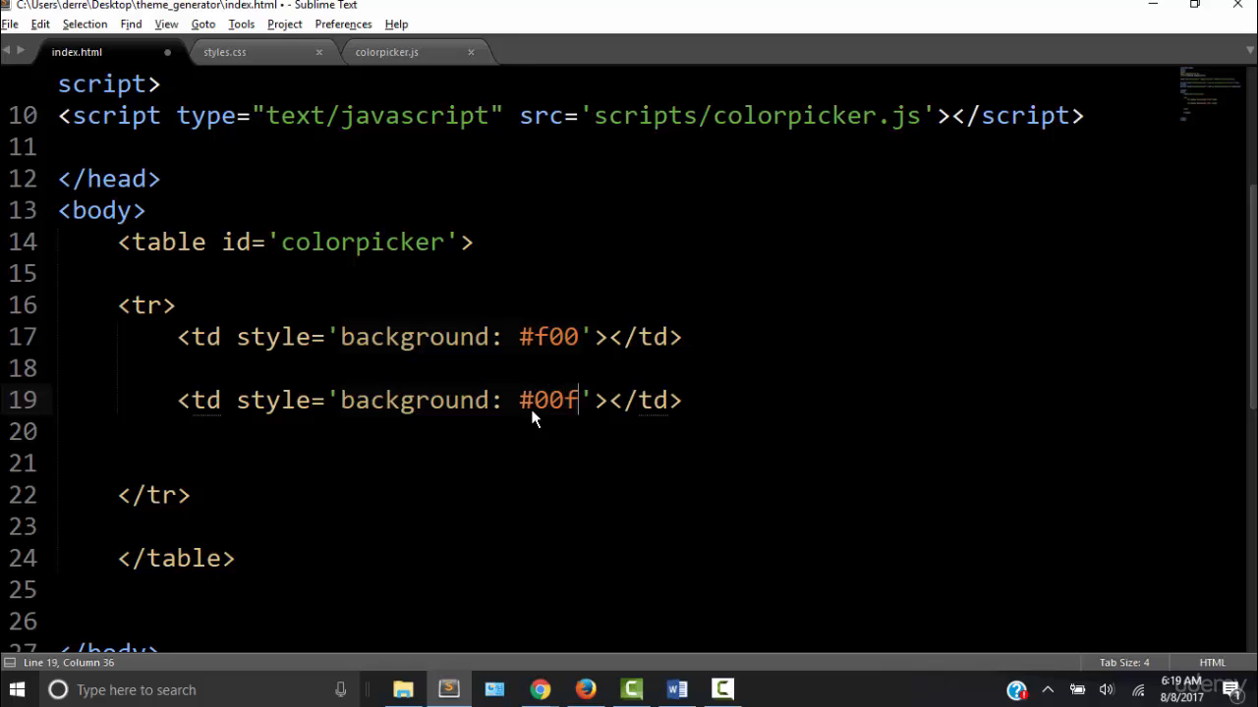
{"action": "key", "text": "ctrl+s"}
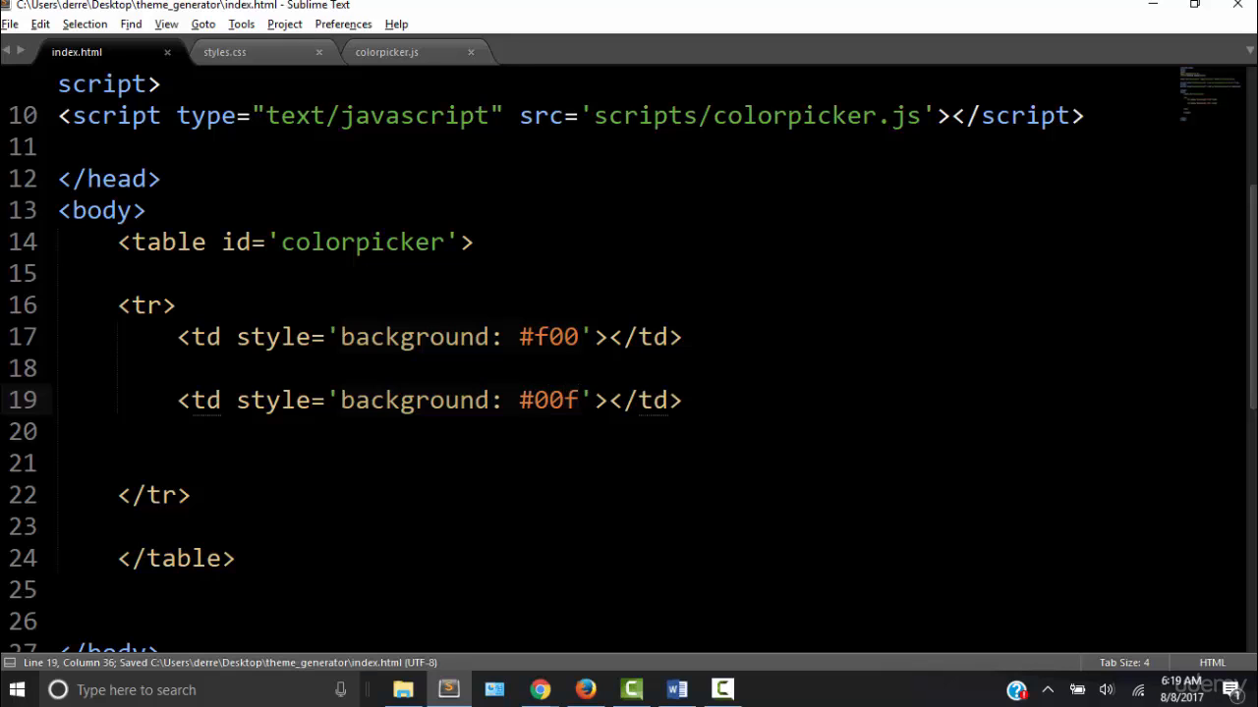
{"action": "left_click", "coordinate": [538, 689]}
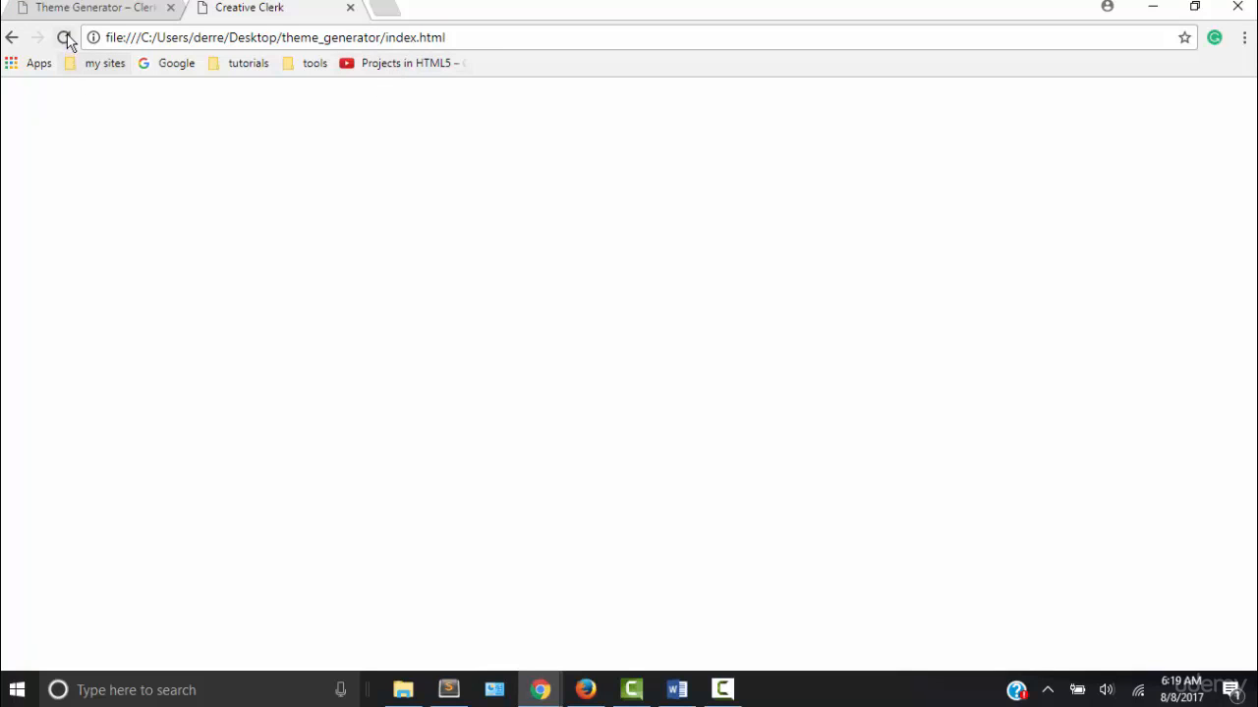
Reload the page to show the red and blue squares, then return to Sublime Text
{"action": "left_click", "coordinate": [65, 37]}
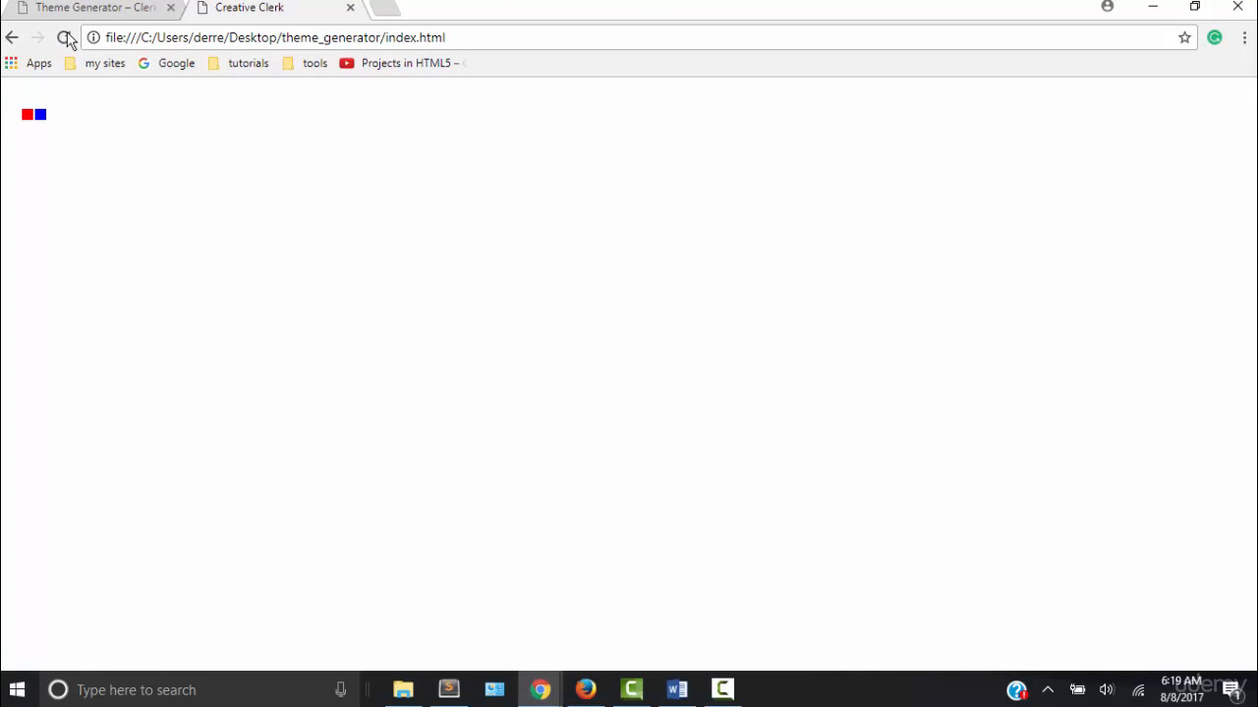
{"action": "left_click", "coordinate": [768, 688]}
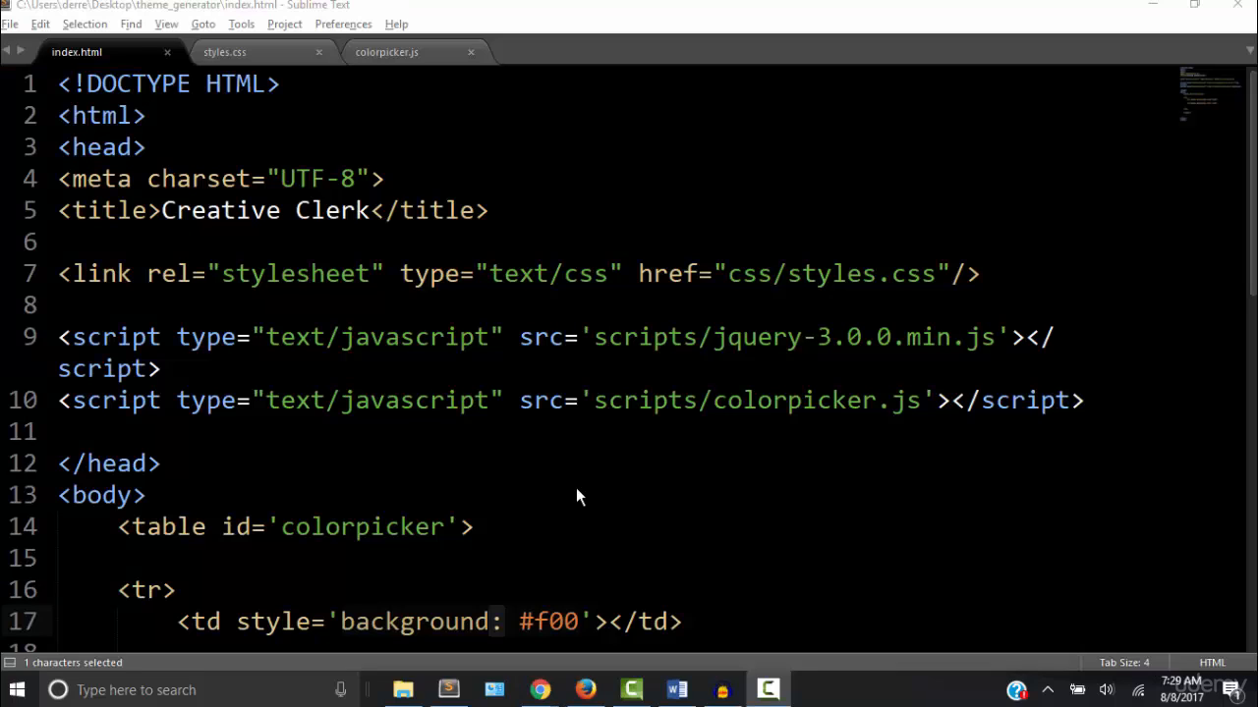